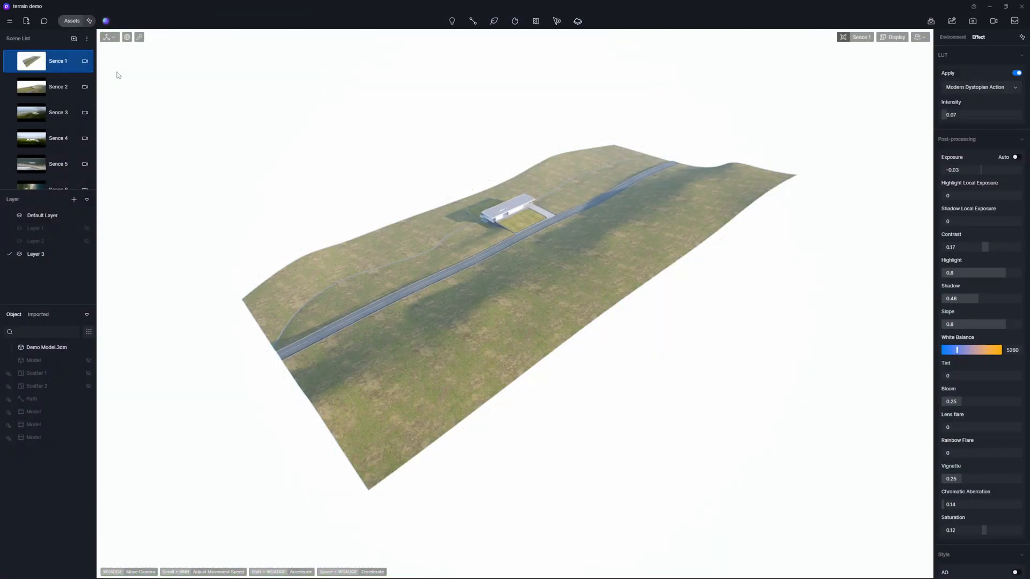
- Switch to Sence 2 and add a water surface forming a sea beyond the house and road
left_click(58, 86)
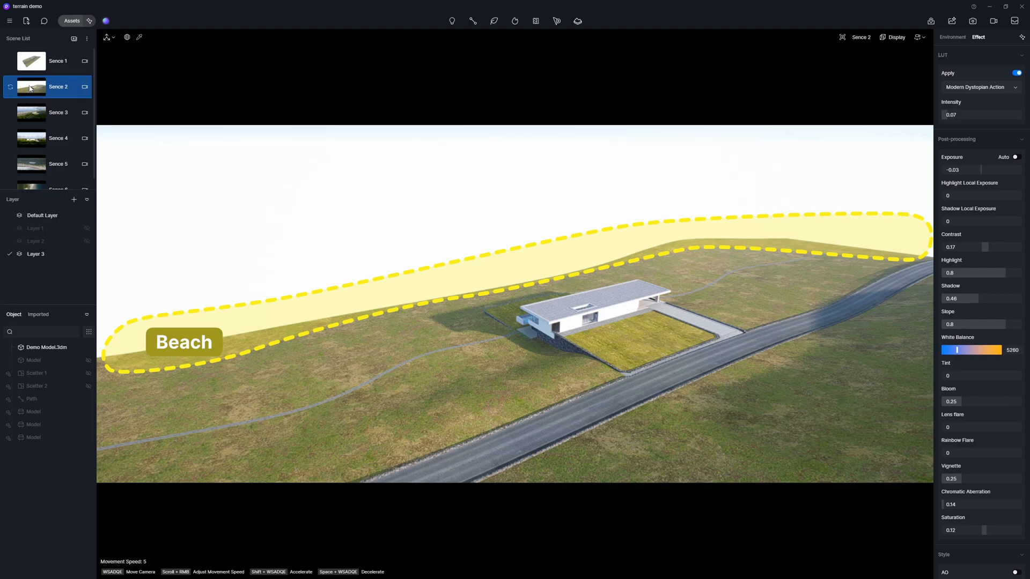
left_click(19, 227)
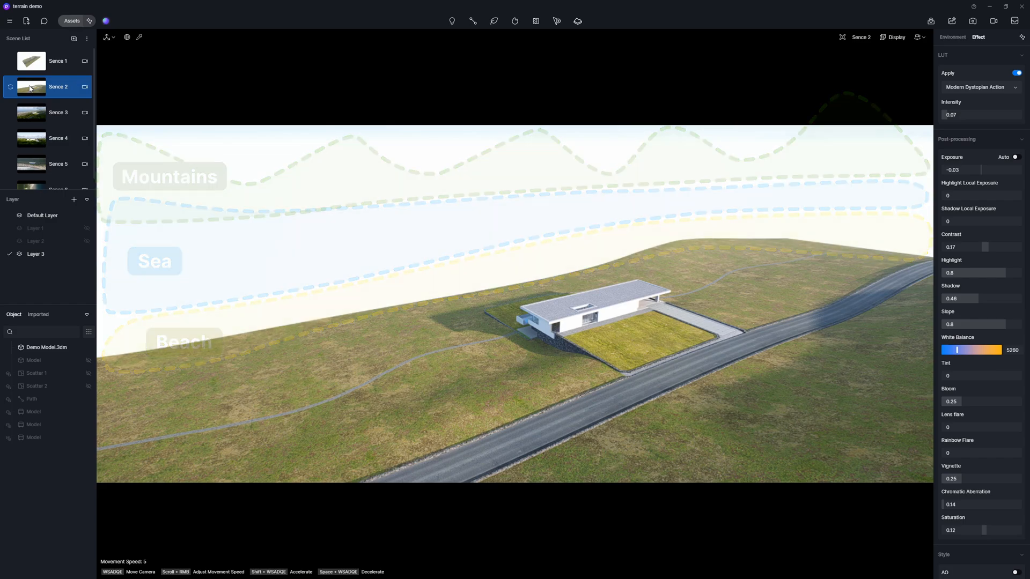
left_click(31, 449)
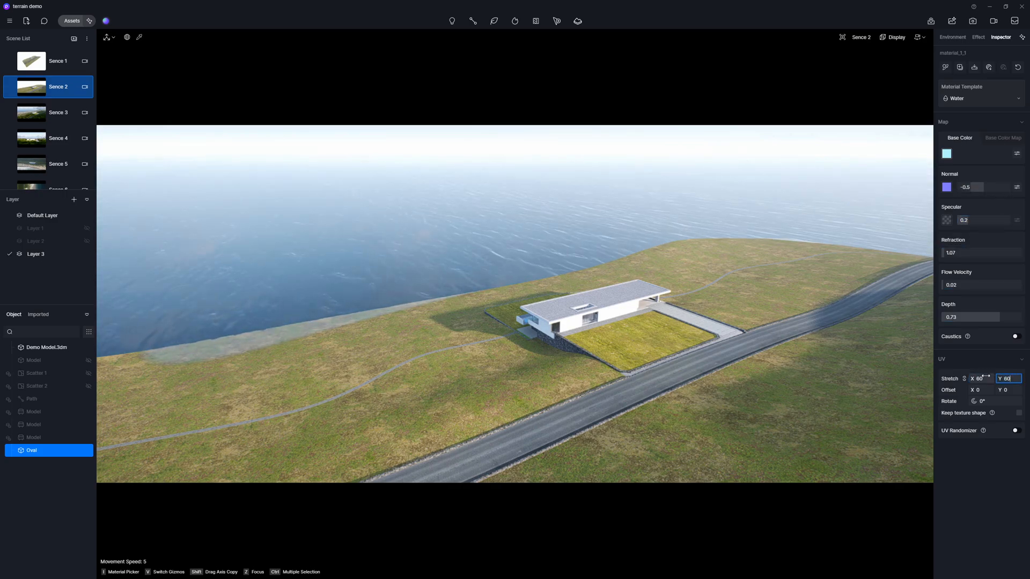
- Deselect the Oval water surface and start adding a terrain to the scene
left_click(979, 37)
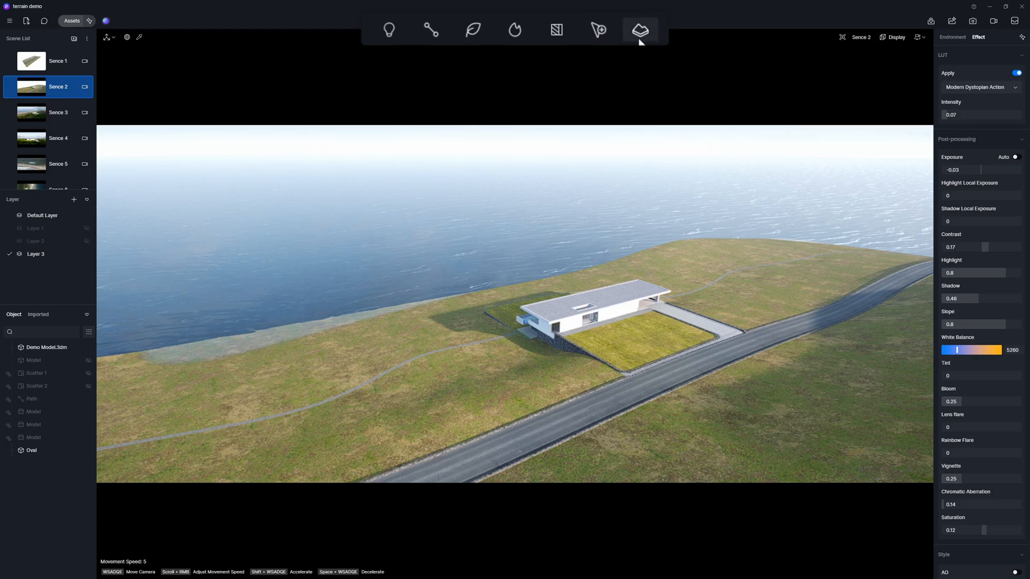
mouse_move(647, 36)
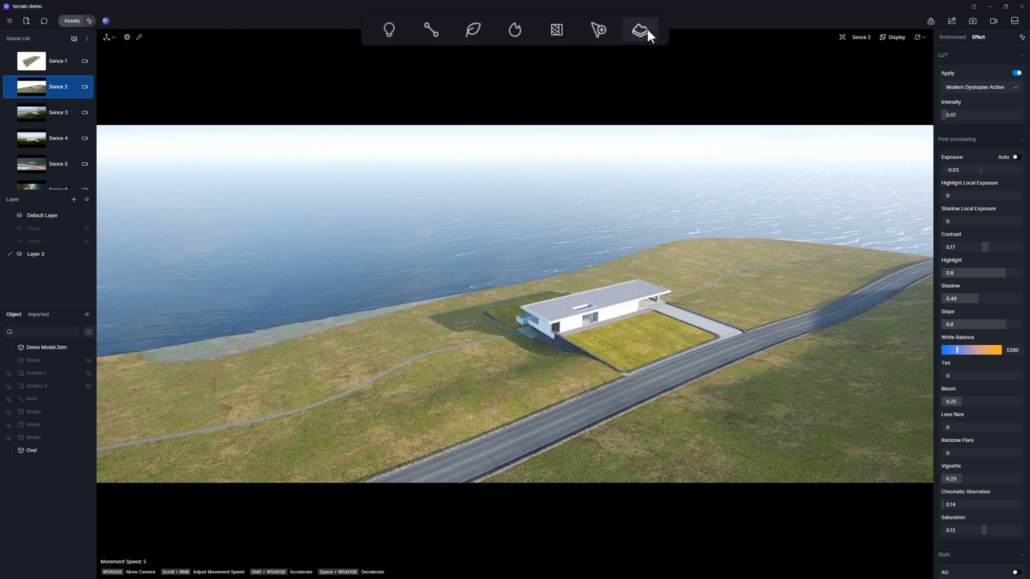
left_click(640, 30)
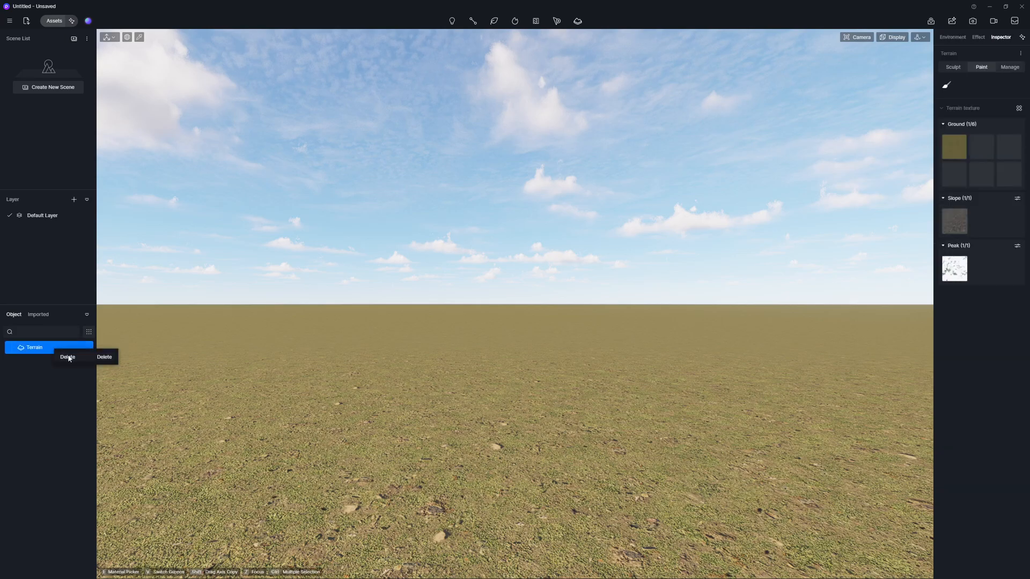
- Delete the terrain from the untitled project
left_click(68, 356)
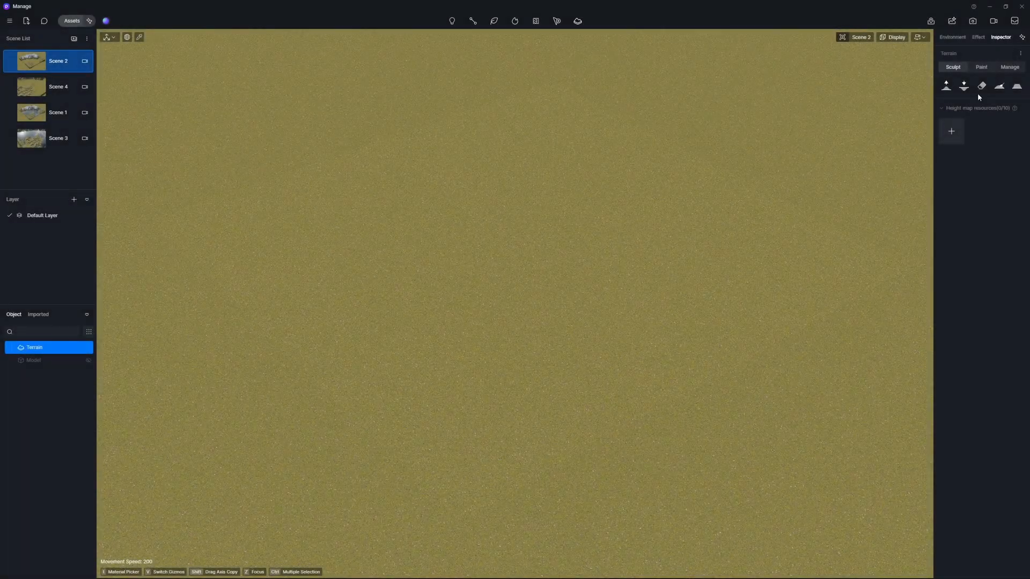
- Import height.png as the terrain height map with Height Setting 300000, forming snowy mountains
left_click(951, 131)
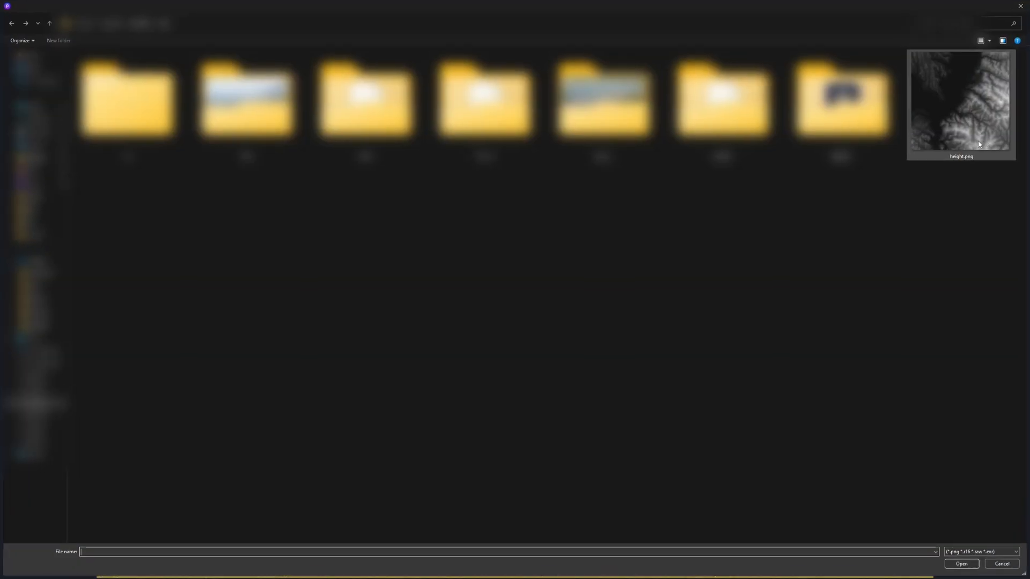
left_click(960, 563)
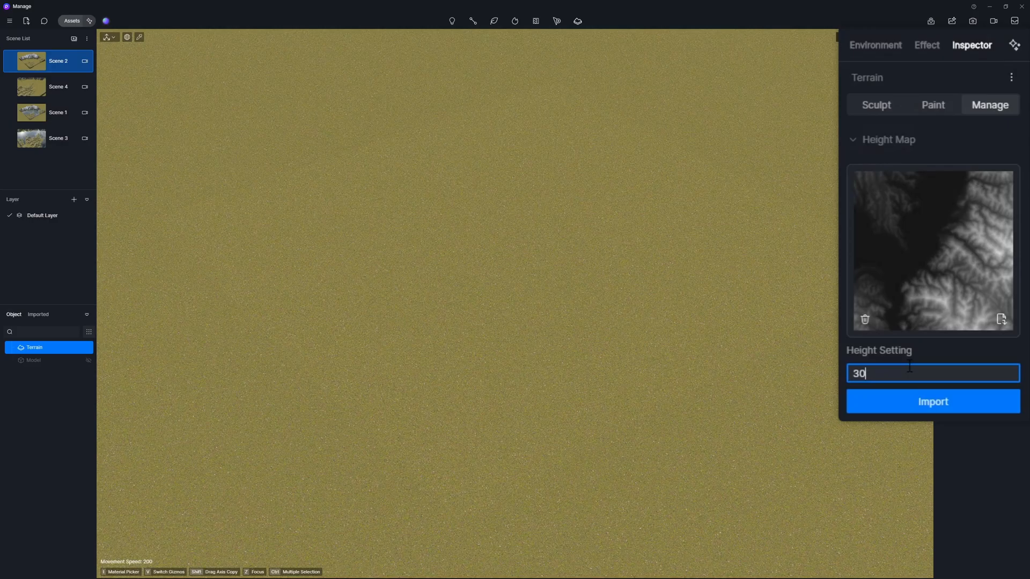
left_click(933, 401)
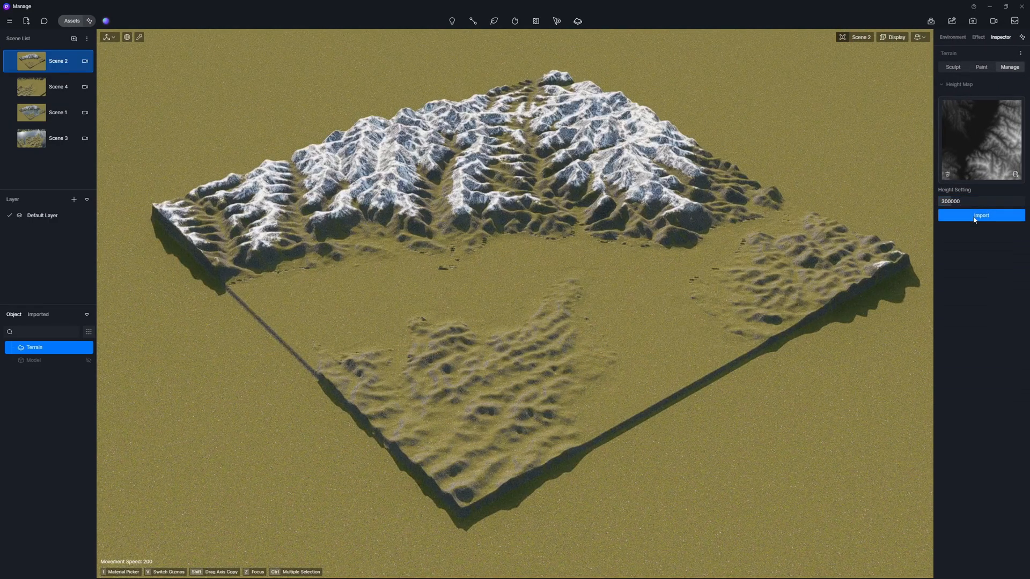
- Switch to Scene 4 and bring up the terrain sculpting brushes
left_click(58, 86)
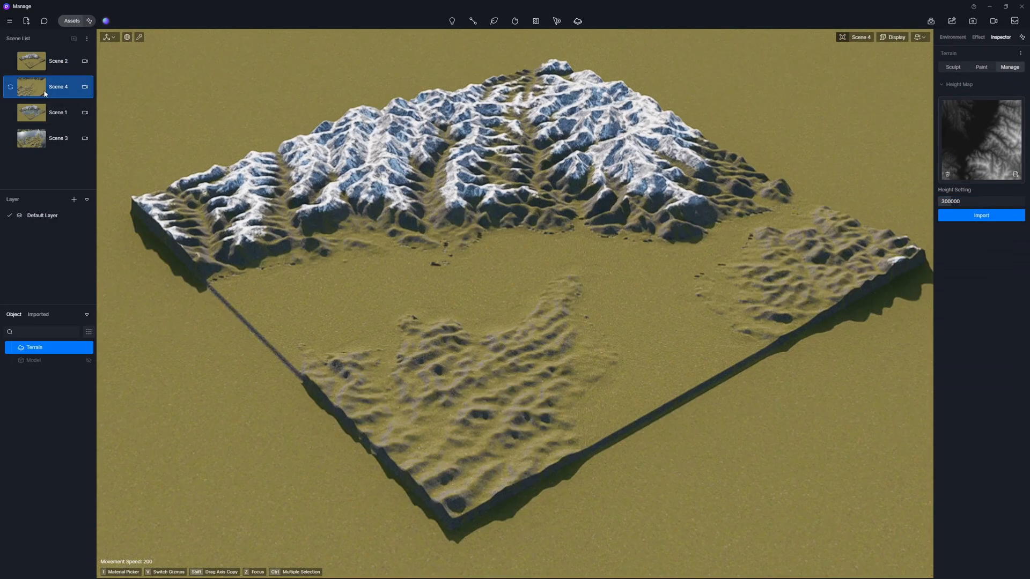
left_click(952, 67)
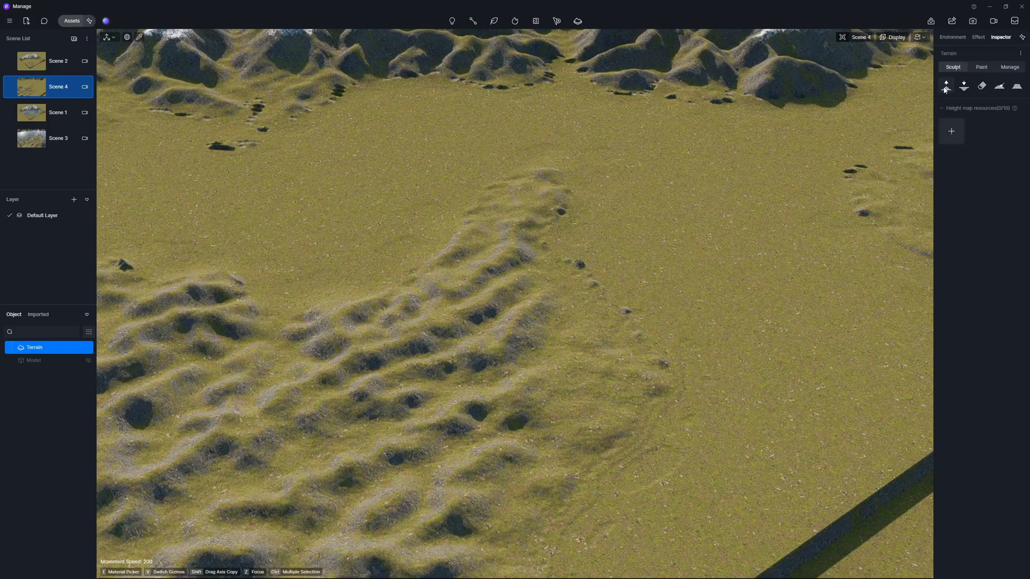
left_click(946, 86)
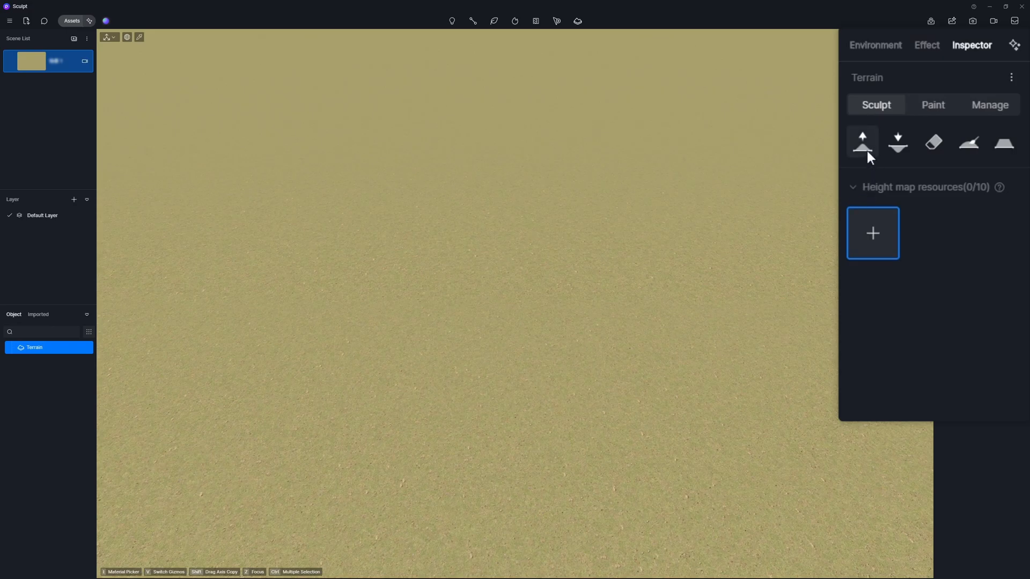
mouse_move(968, 142)
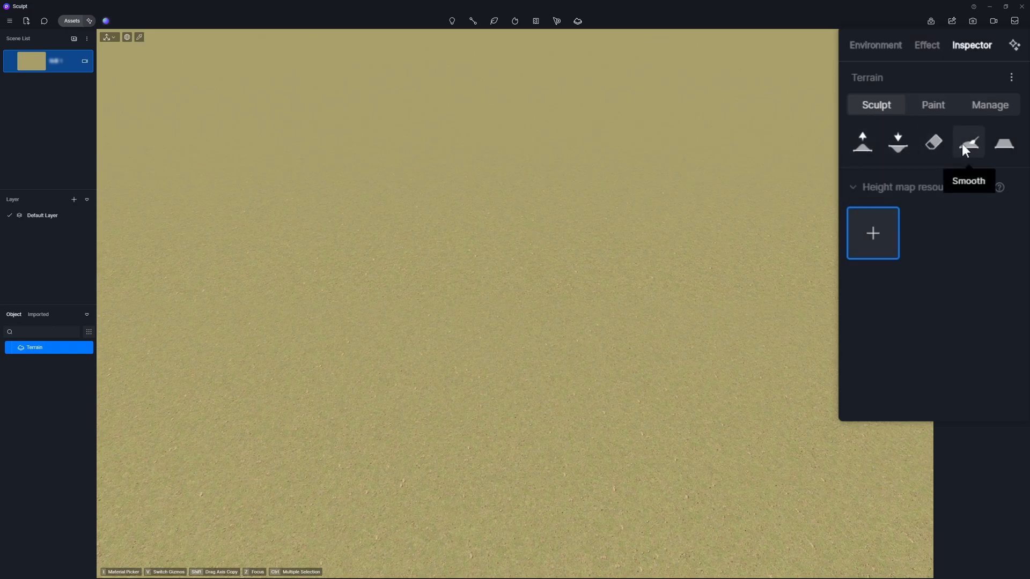
mouse_move(996, 211)
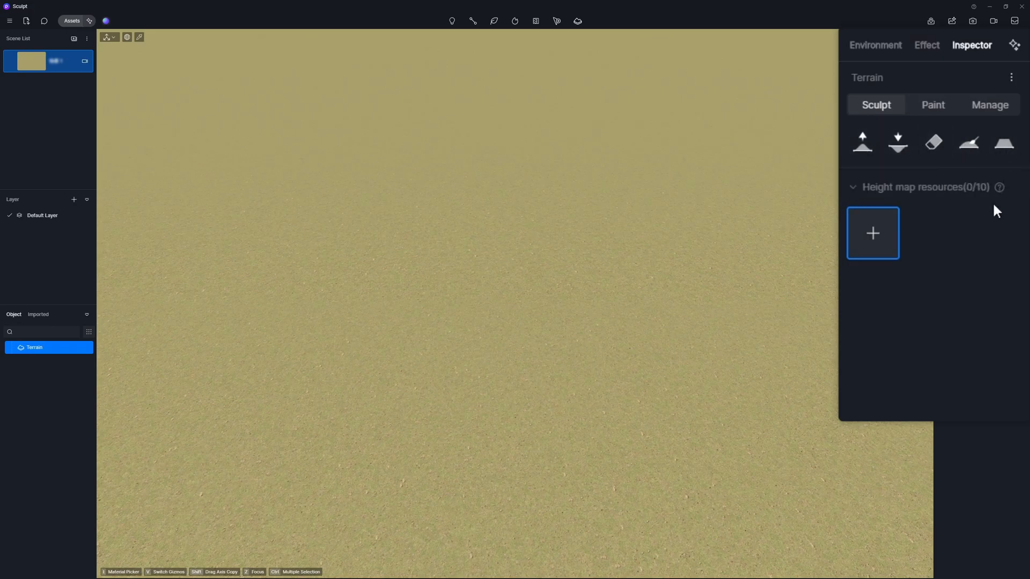
- Select the Raise brush to push up terrain in the Sculpt project
left_click(861, 141)
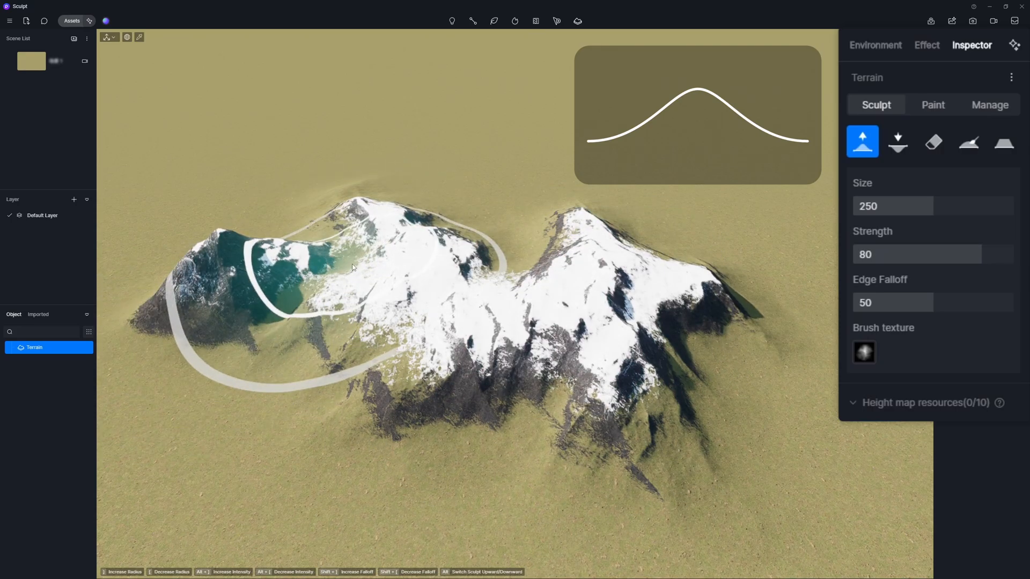
- Reshape the peaks with the Lower, Erase, Smooth and Flatten brushes (Size 250, Strength 80, Falloff 50)
left_click(897, 141)
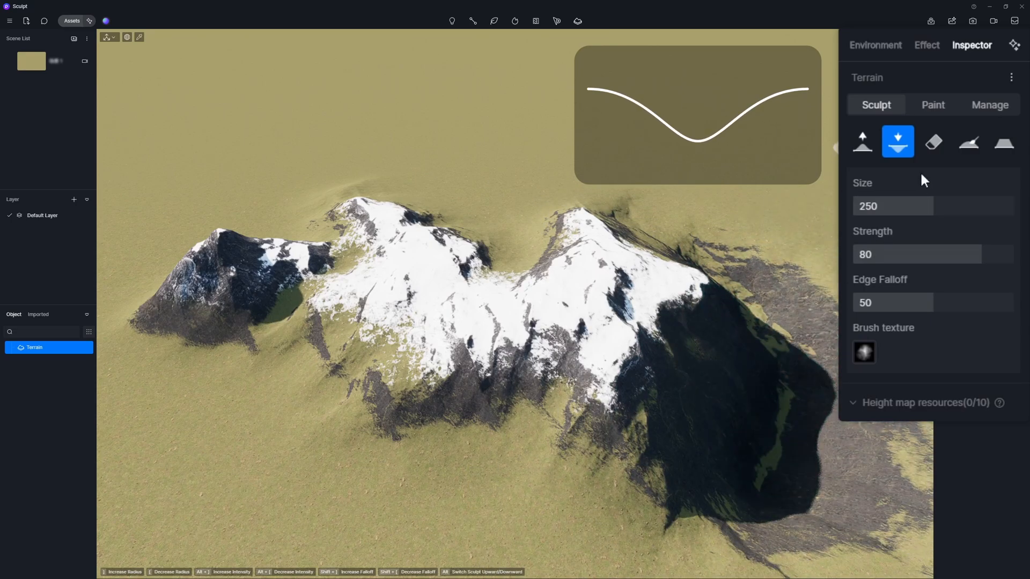
left_click(933, 142)
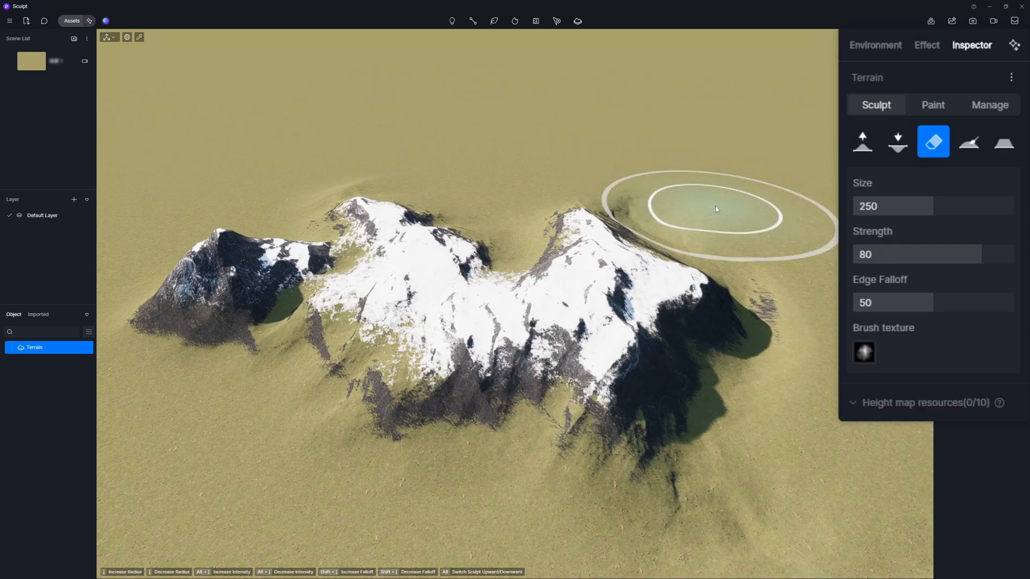
left_click(968, 142)
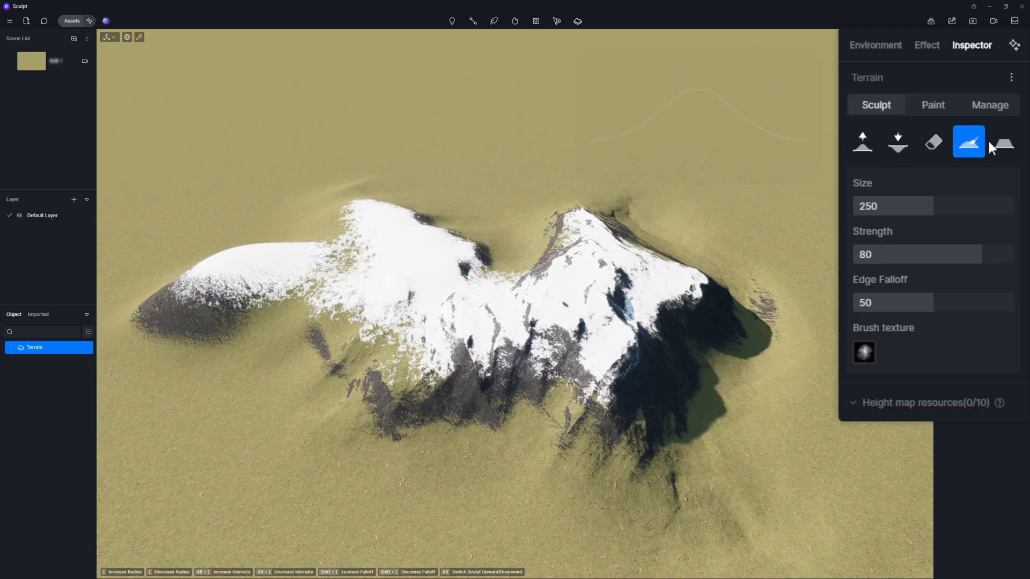
left_click(1001, 143)
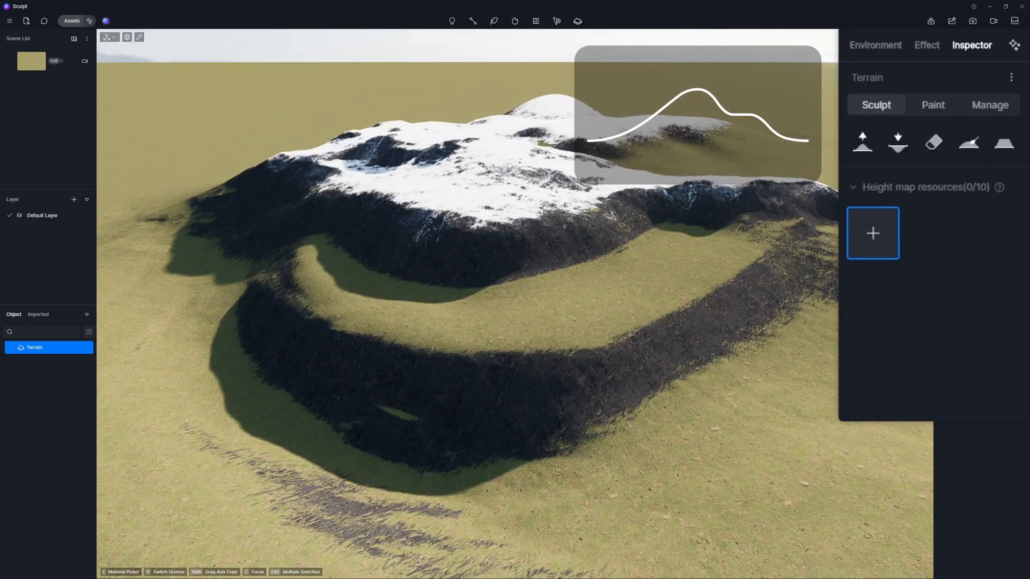
- Flatten the mountain into a snowy plateau with a stepped terrace and smoothed surroundings
left_click(861, 141)
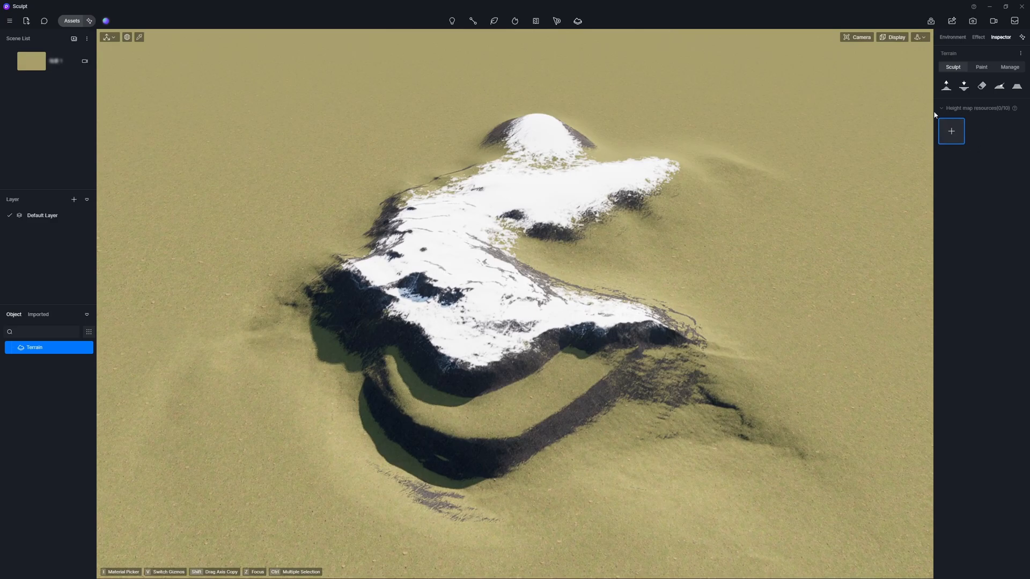
- Blend library height maps Mountain 04 and Mountain 08 into the terrain, adding rugged snowy peaks
left_click(950, 131)
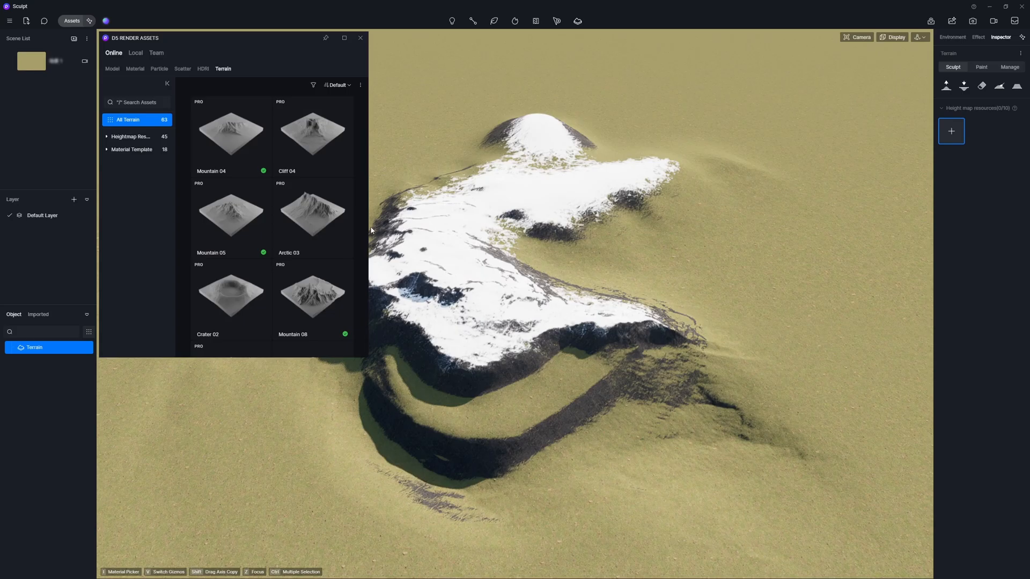
left_click(360, 38)
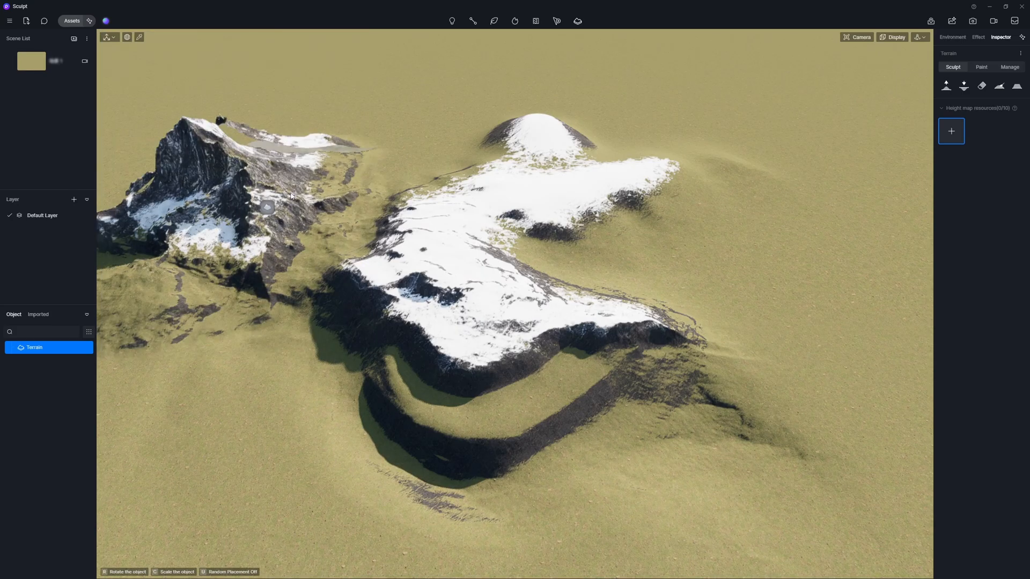
left_click(951, 131)
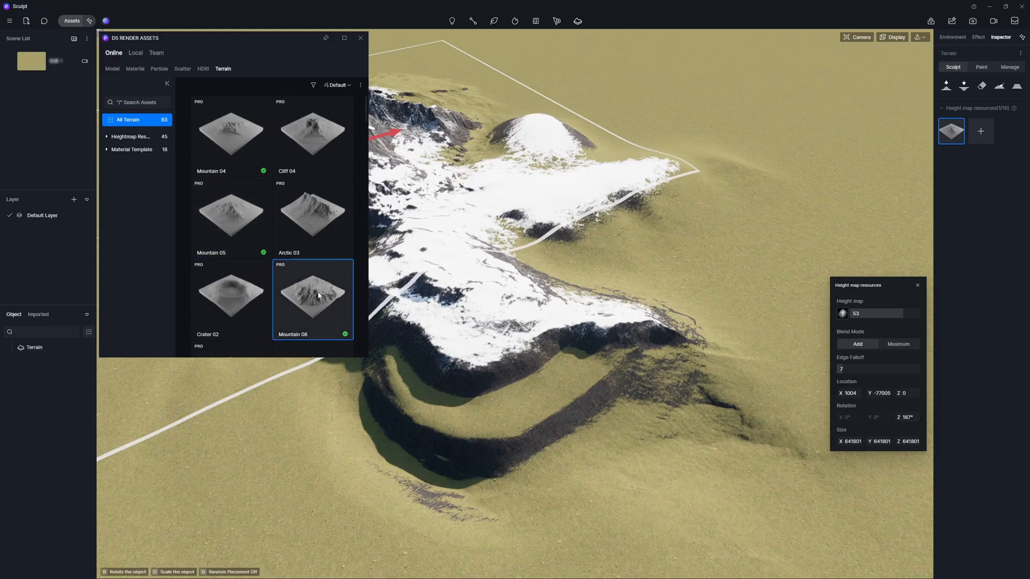
double_click(312, 296)
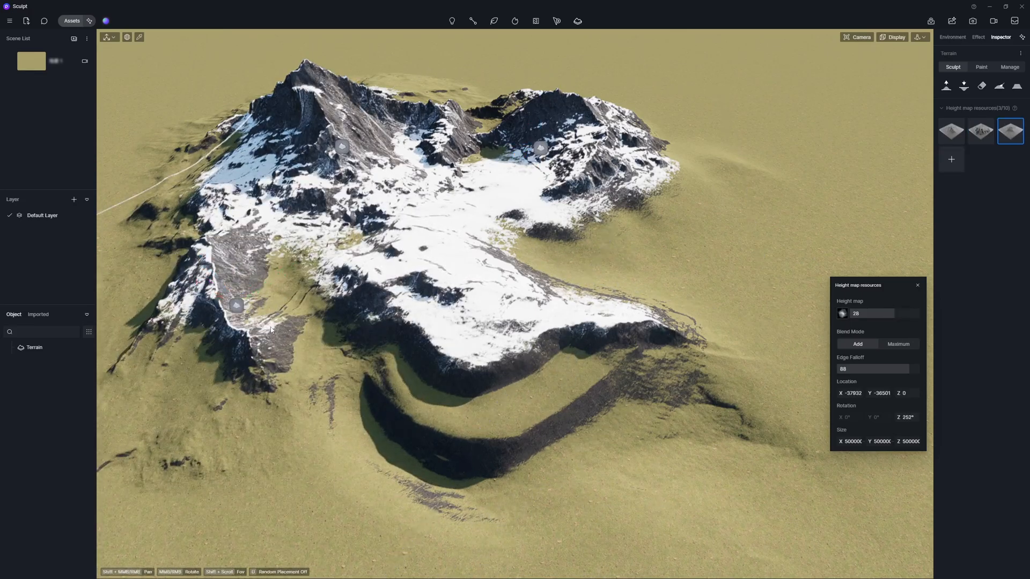
left_click(58, 86)
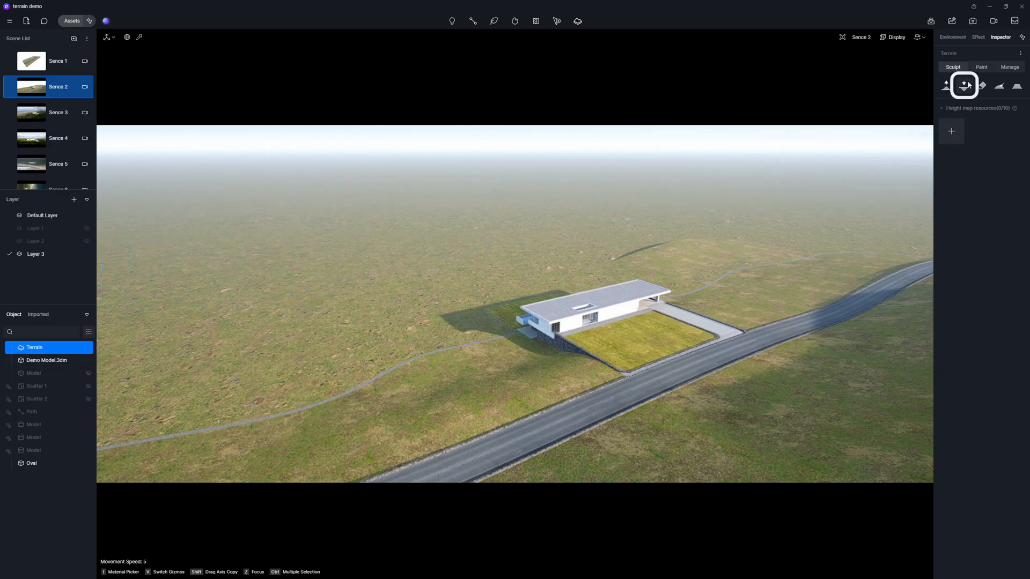
- Sink the ground around the house plot with the Lower brush (Size 254.5, Strength 50)
left_click(964, 86)
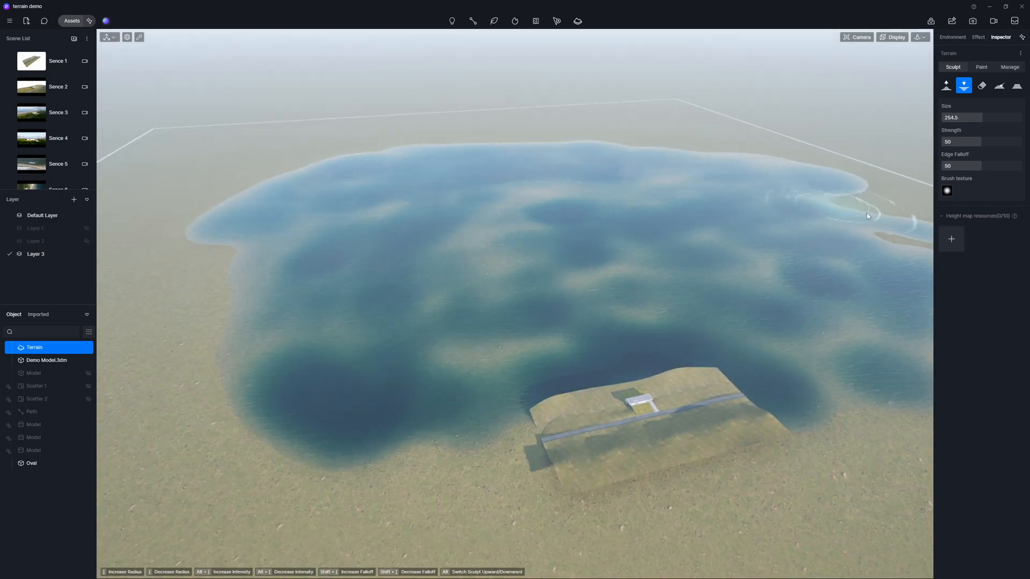
left_click(58, 86)
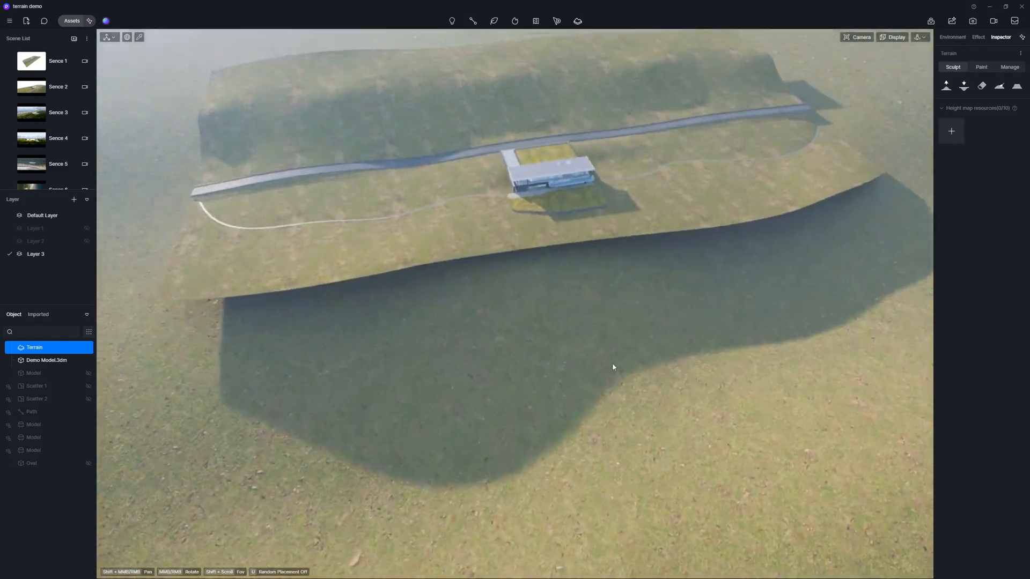
- Lower the ground beside the house and flatten the grassy shore of the sea
left_click(945, 86)
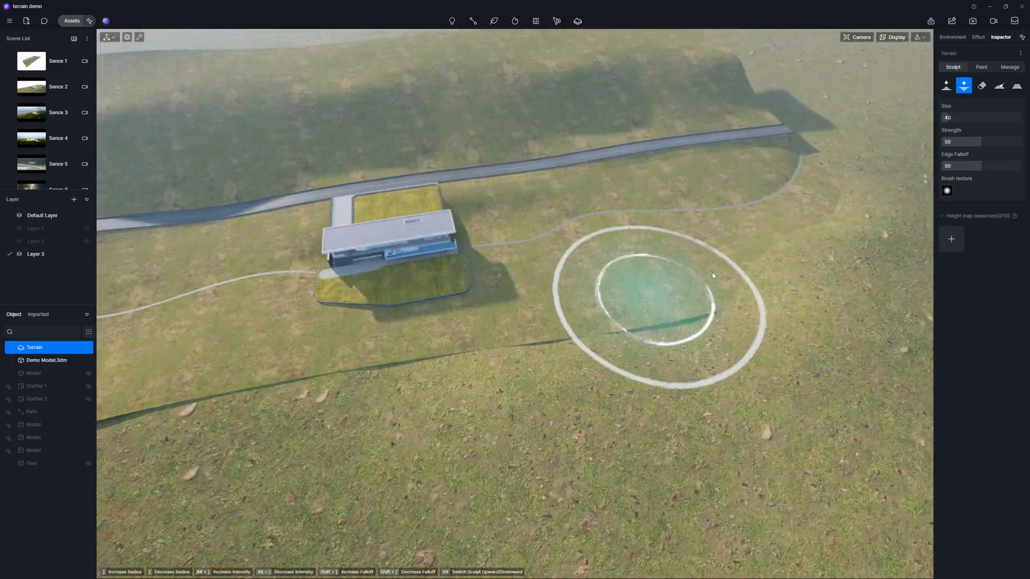
left_click(946, 86)
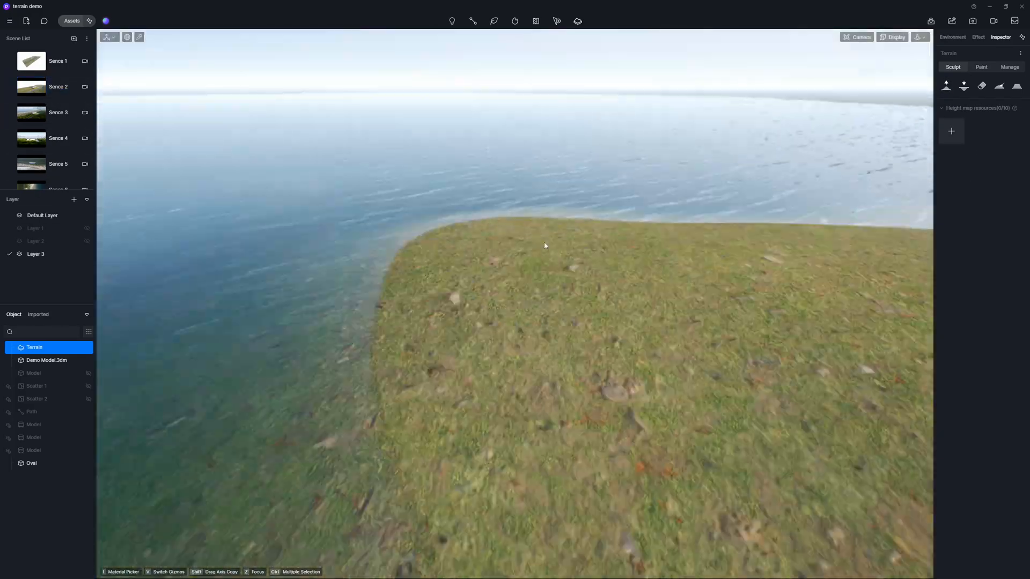
left_click(964, 86)
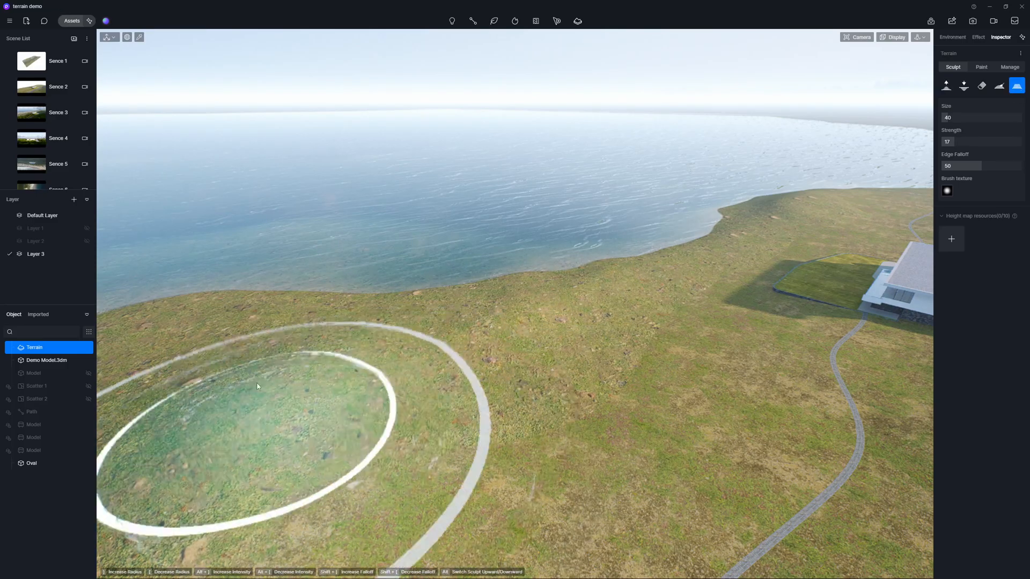
left_click(58, 86)
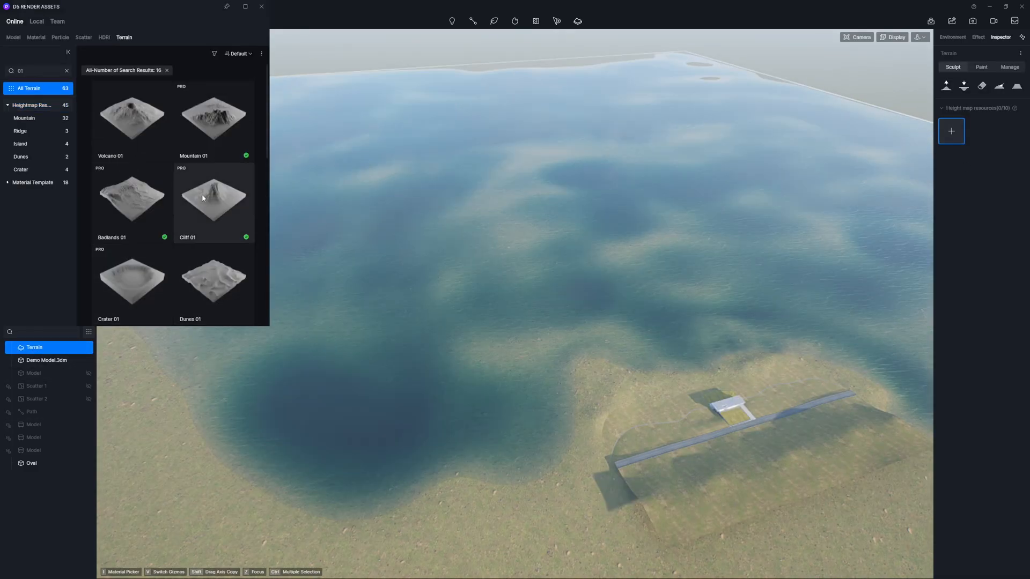
- Ring the sea with cliff and mountain height maps, then view the lake from Scene 2
left_click(978, 36)
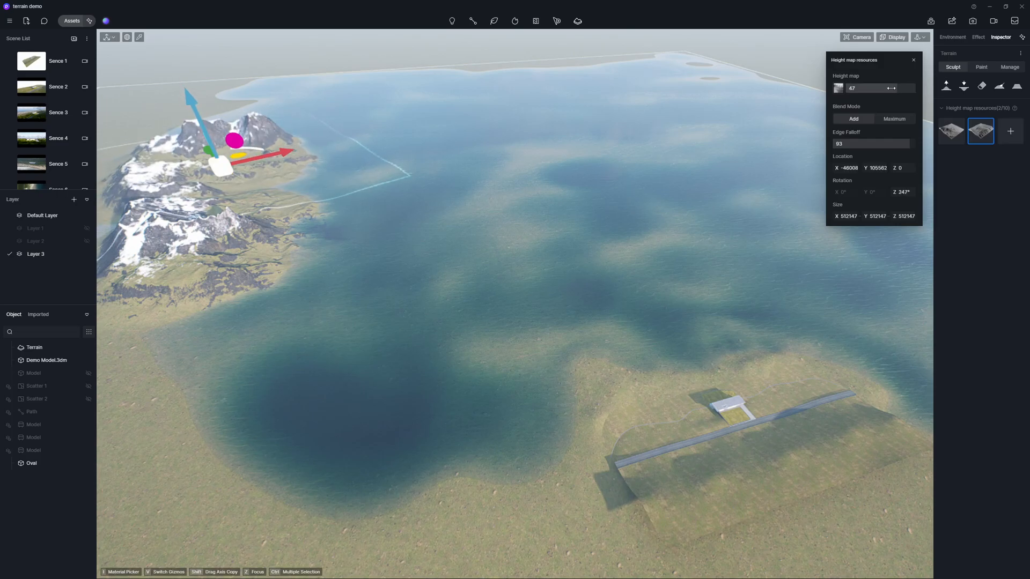
left_click(1011, 130)
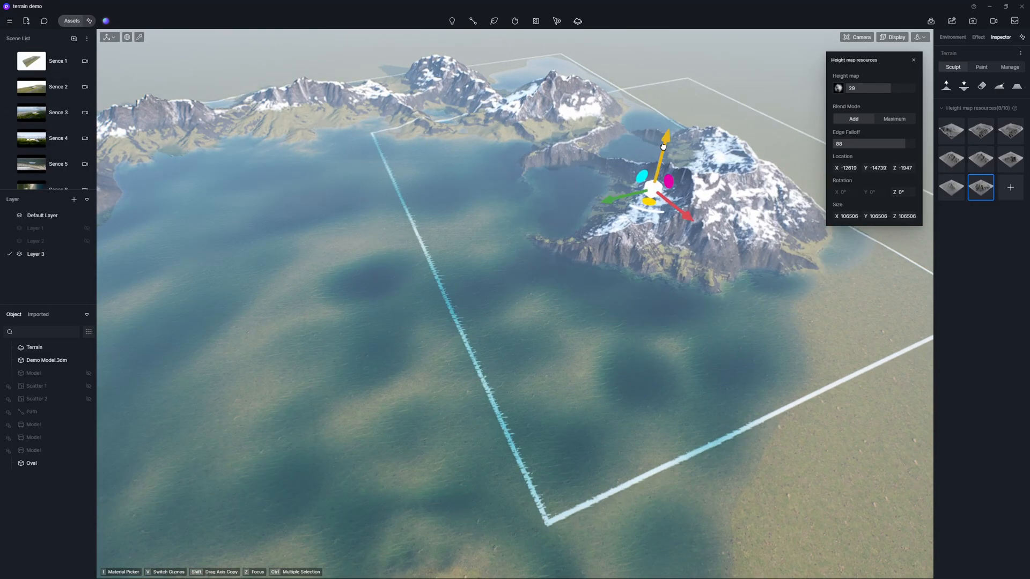
left_click(58, 85)
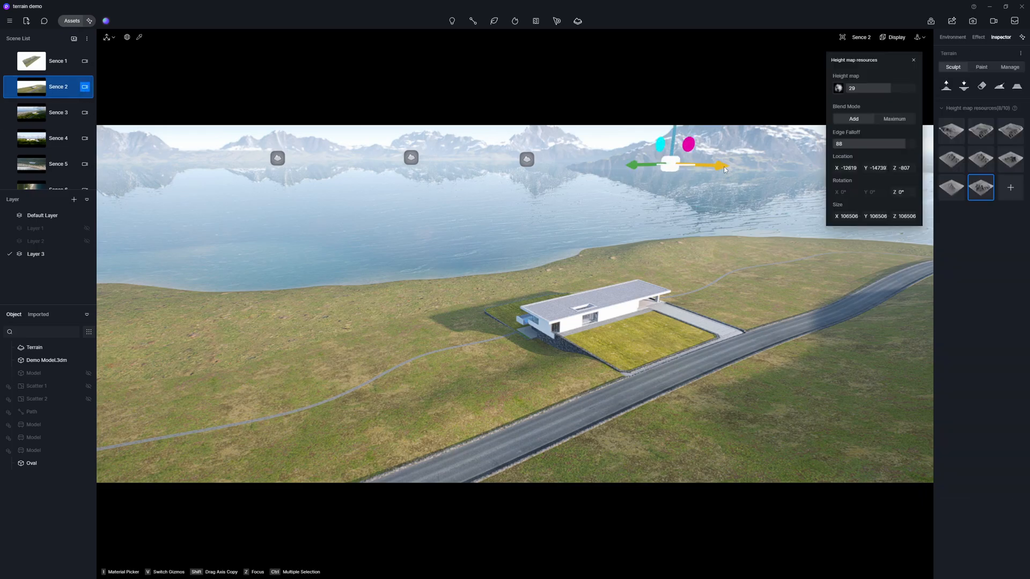
- Review Scene 2 camera and Effect panels, then show the Terrain's Paint textures (Ground, Slope, Peak)
left_click(84, 88)
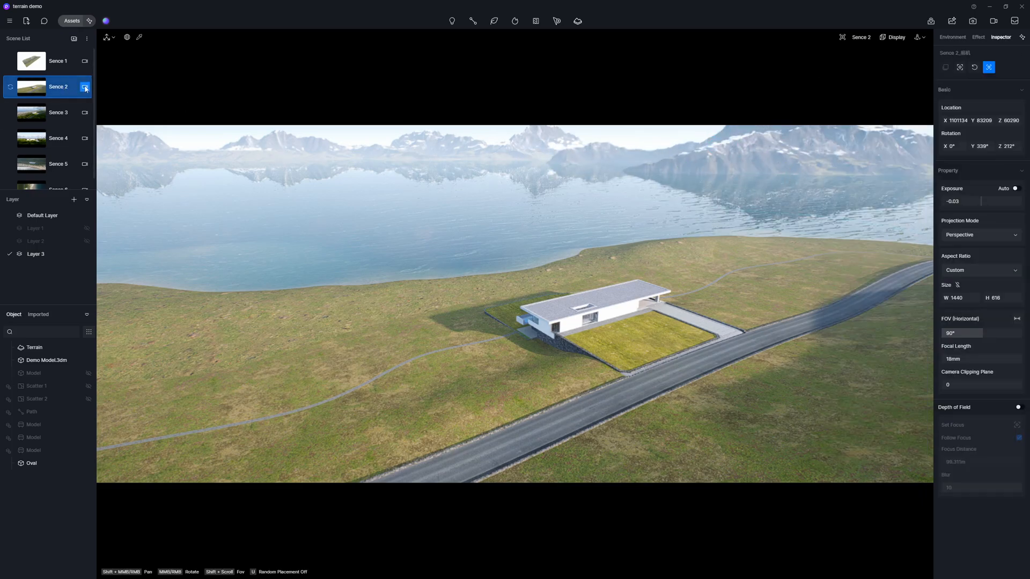
left_click(978, 36)
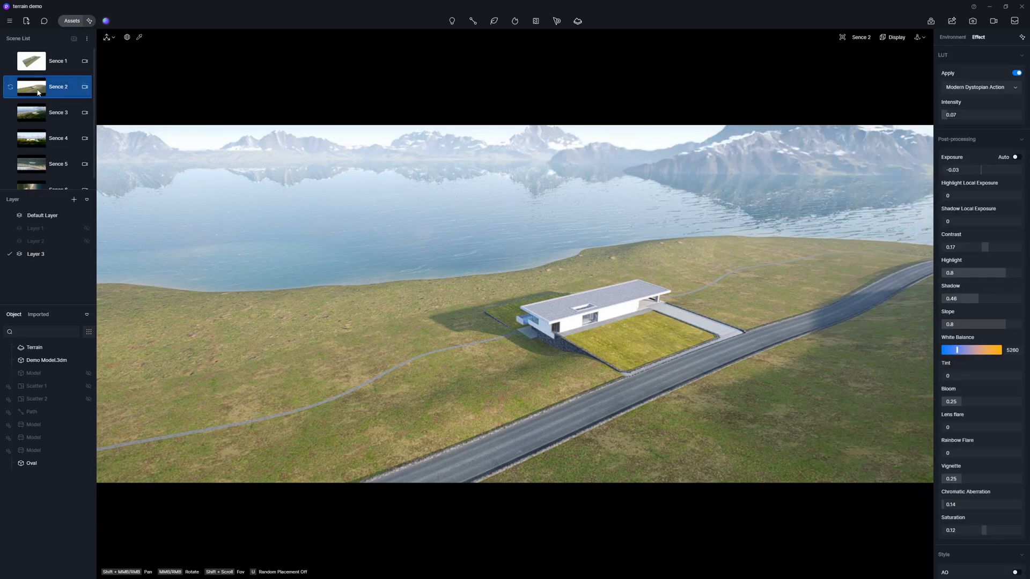
left_click(35, 346)
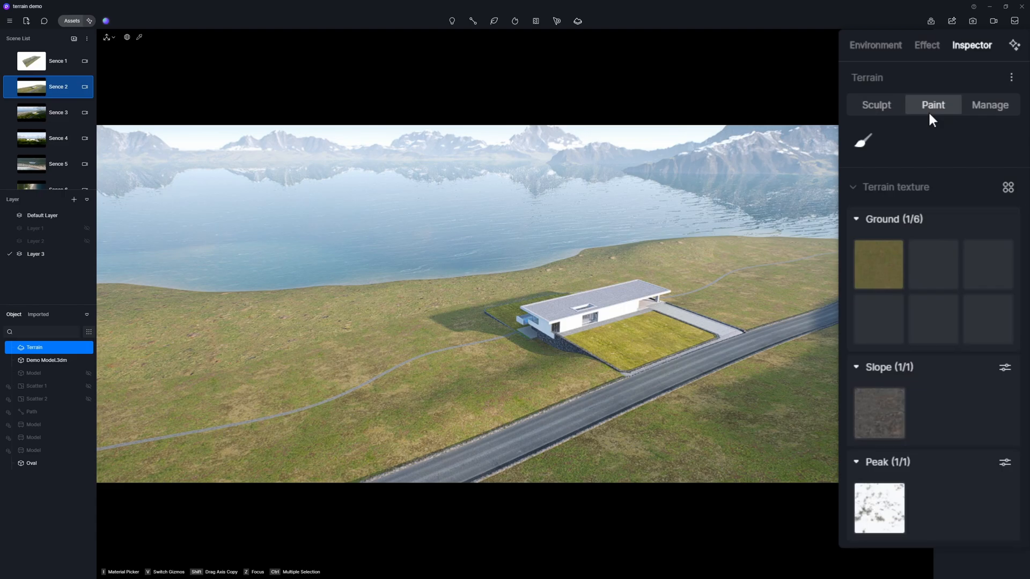
left_click(58, 60)
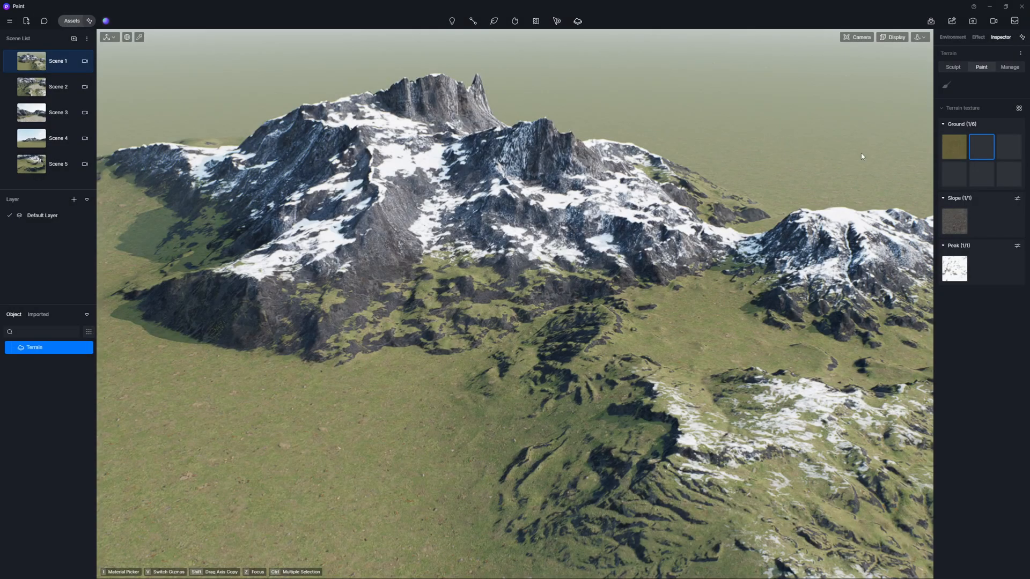
- Assign a sand material to an empty Ground slot and paint a sand patch in the grassy valley
left_click(960, 123)
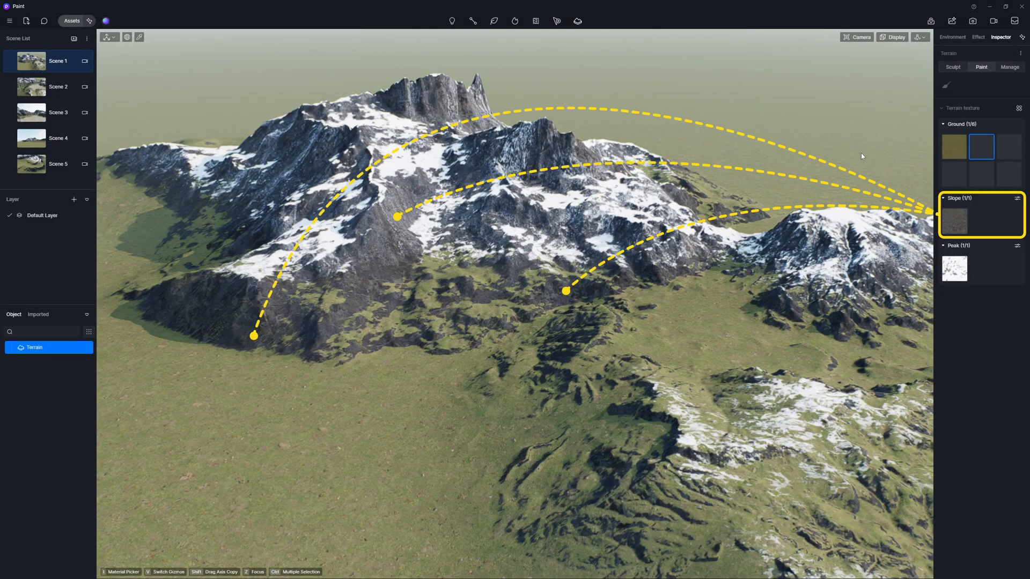
left_click(954, 268)
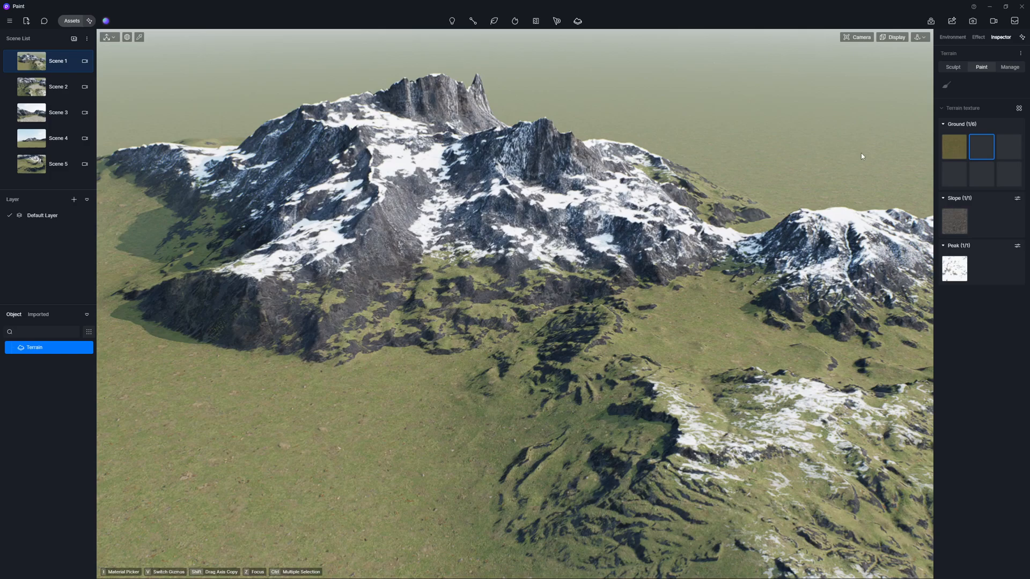
left_click(982, 147)
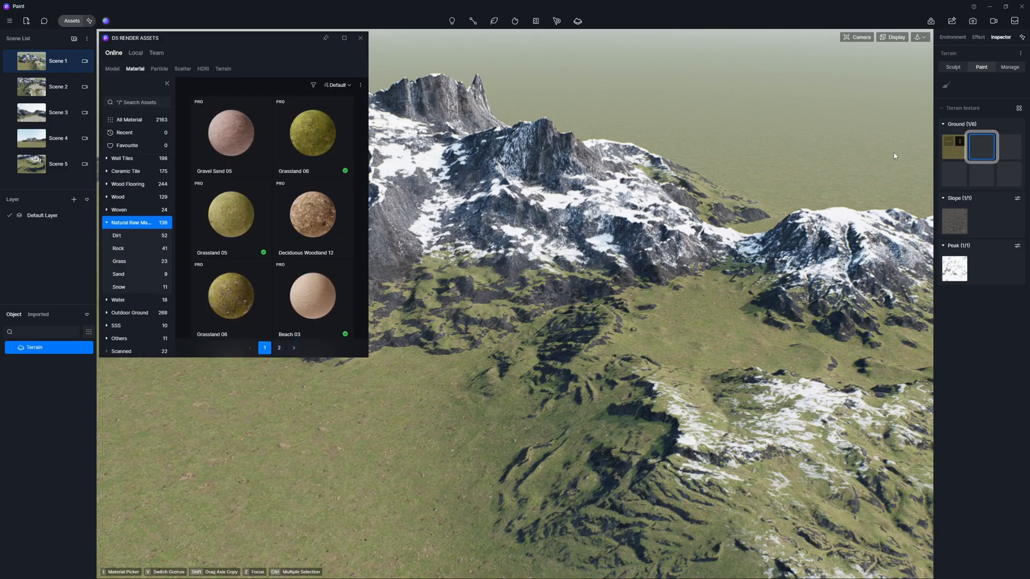
left_click(118, 273)
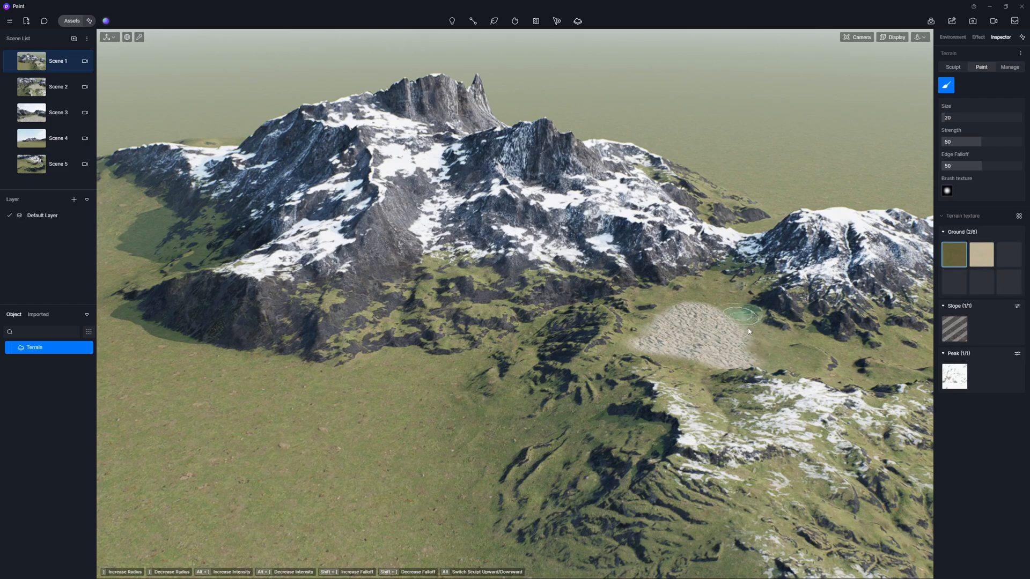
right_click(980, 255)
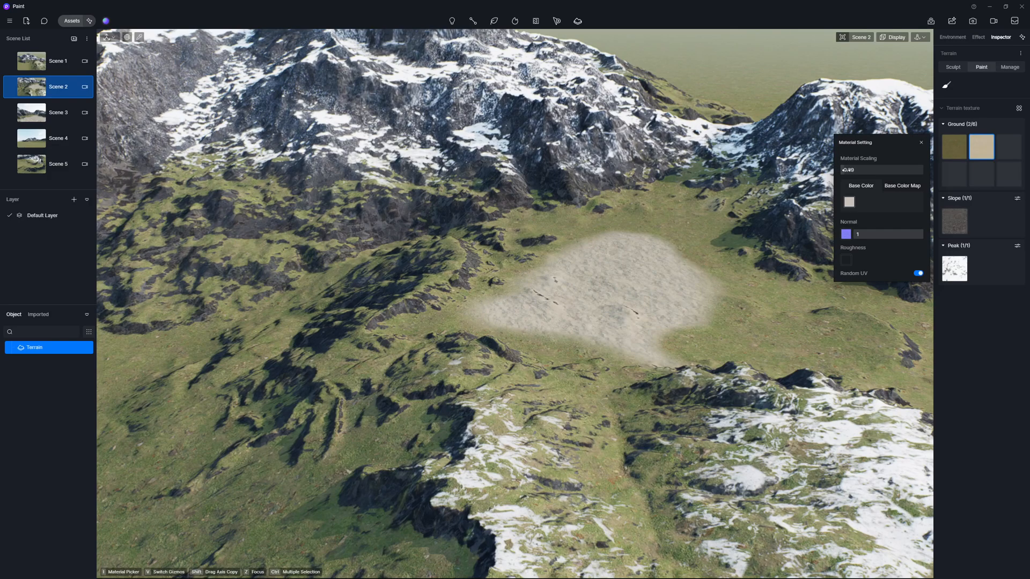
- Give the sand texture a light base colour, then show the Slope texture's erosion and weathering values
left_click(849, 202)
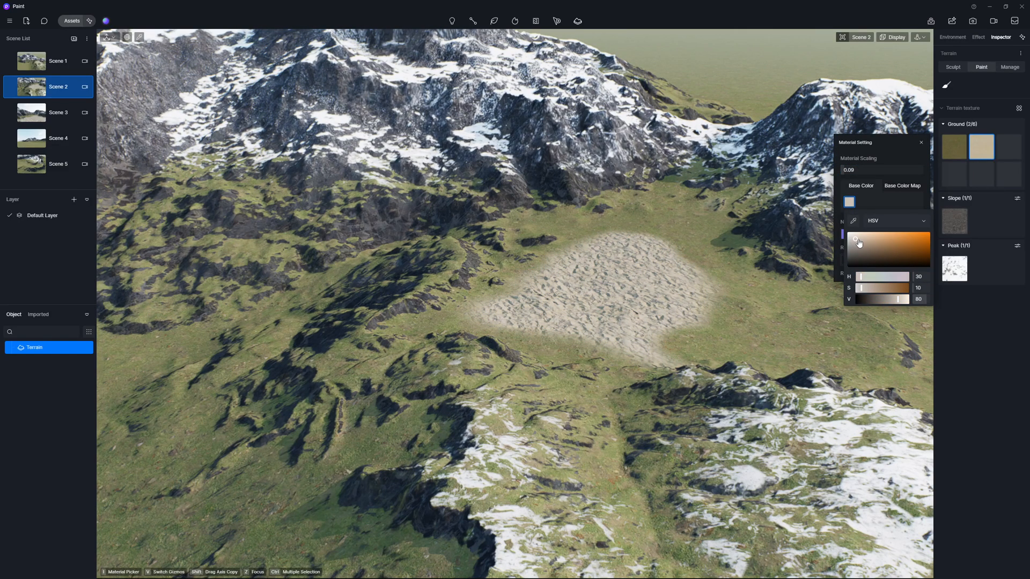
left_click(58, 113)
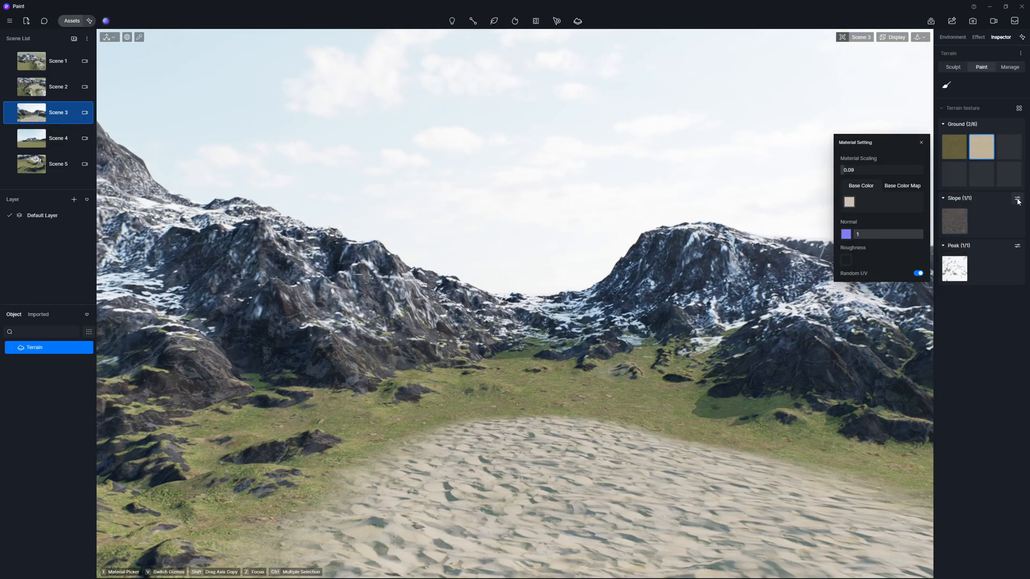
left_click(1017, 201)
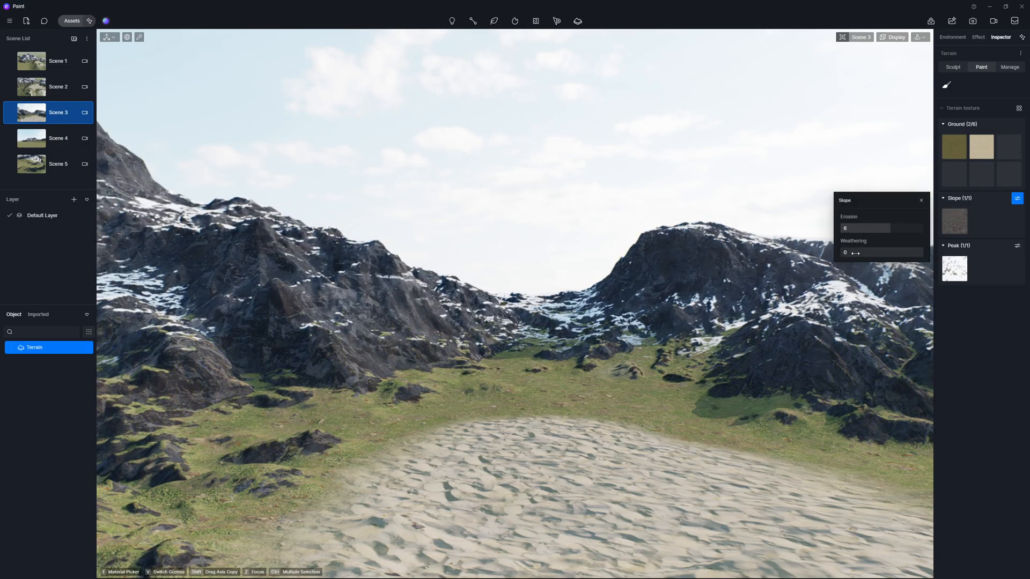
- Set the Peak texture altitude to 50000 so snow caps only the high tops, viewed from Scenes 4 and 5
left_click(58, 138)
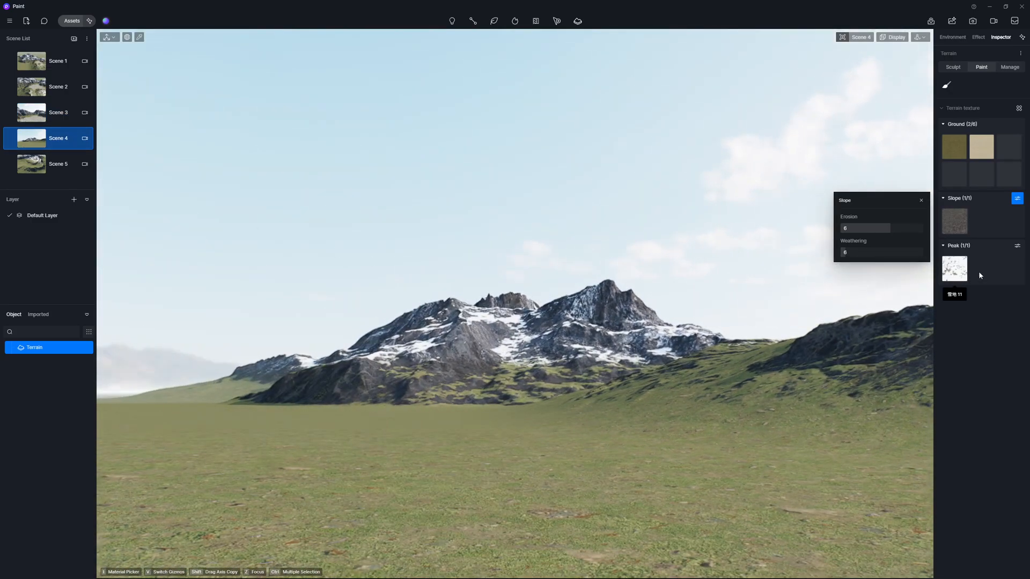
left_click(1017, 246)
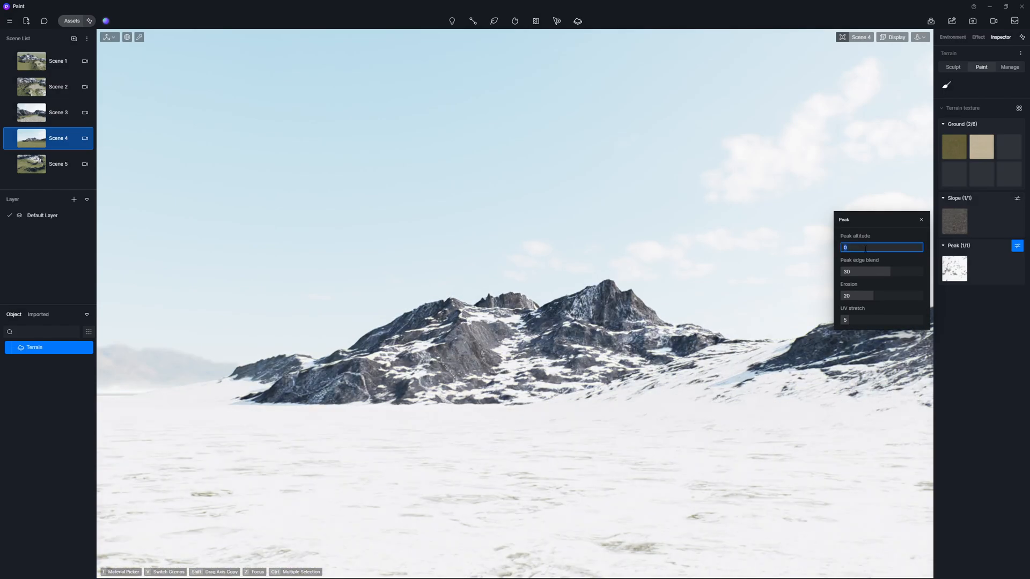
type("50000")
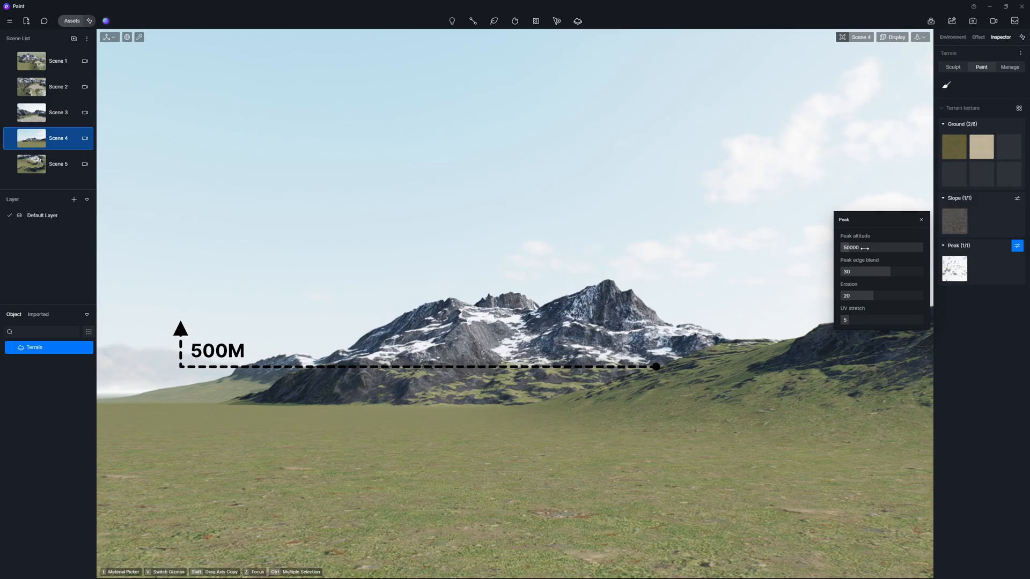
left_click(58, 164)
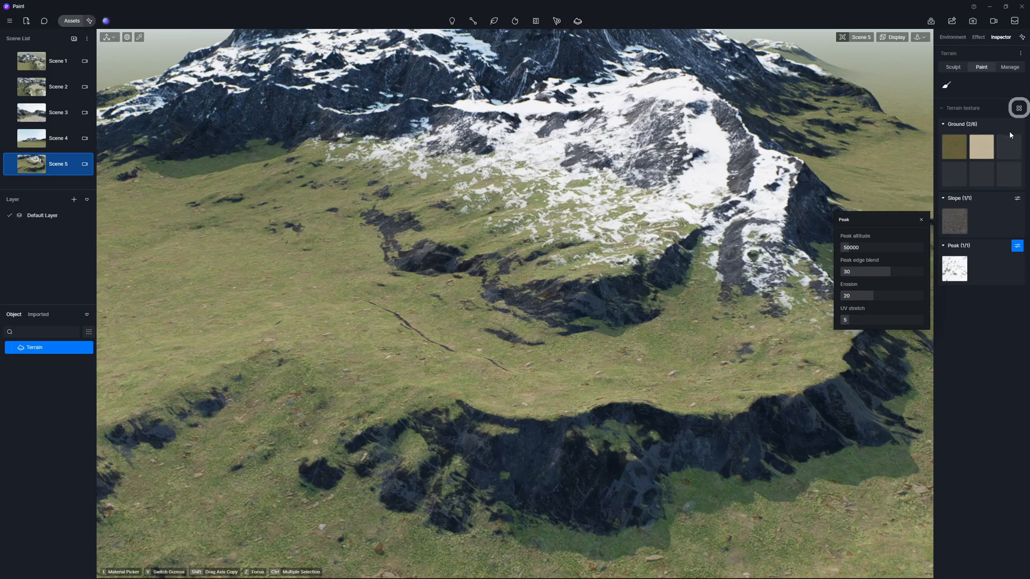
mouse_move(1019, 108)
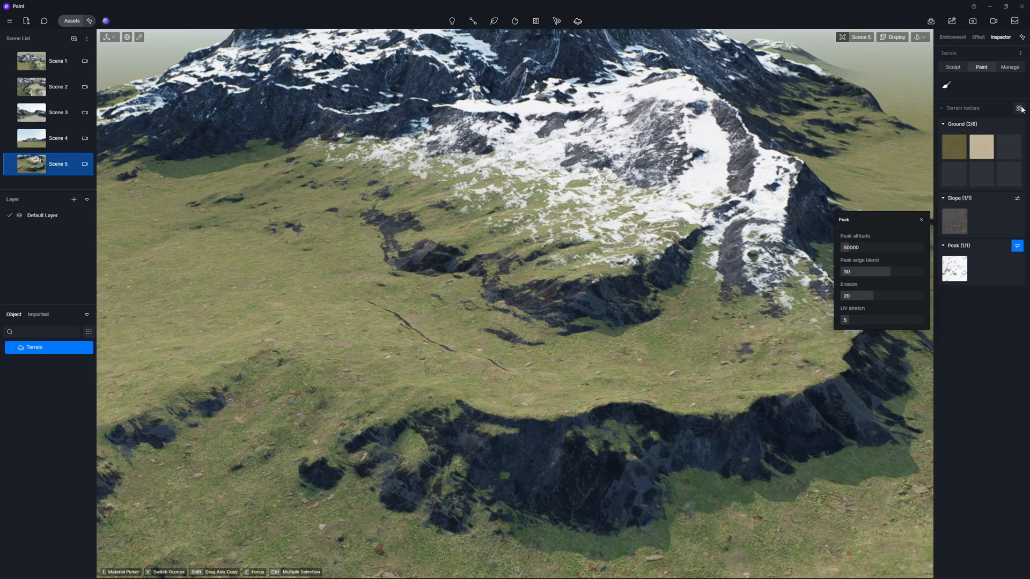
- Apply a desert Material Template from the asset library to the whole terrain
left_click(1020, 108)
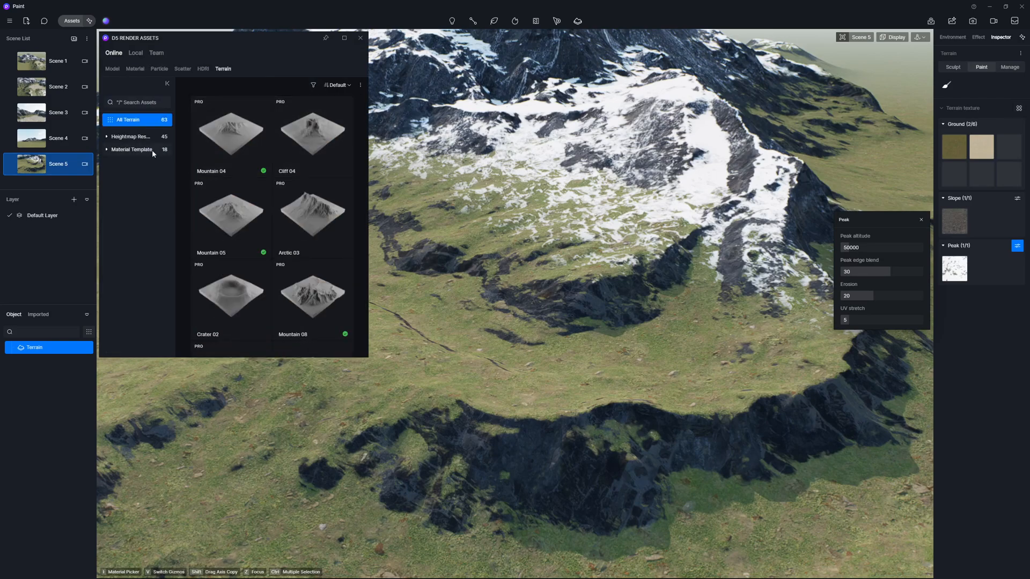
left_click(131, 149)
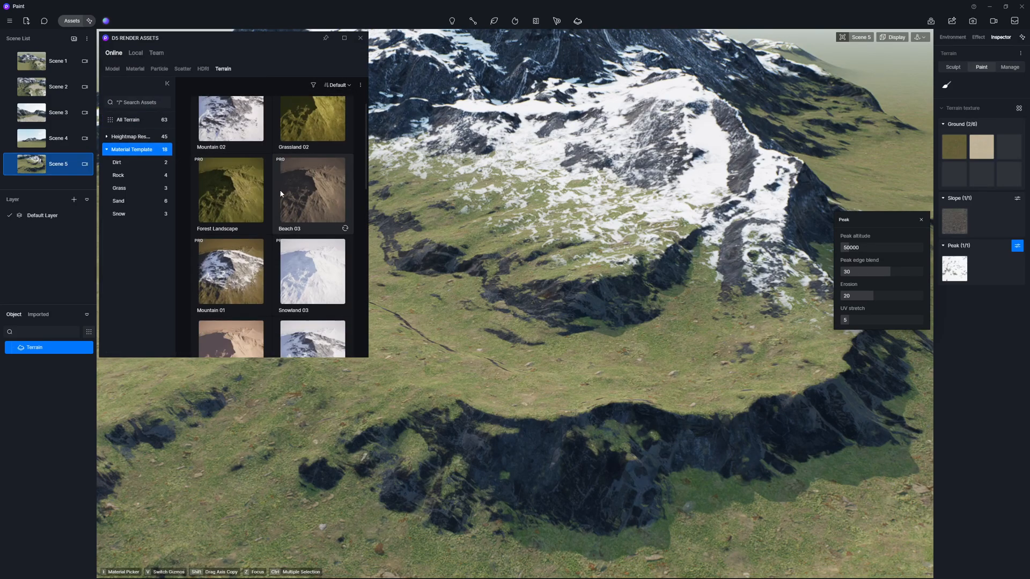
scroll("down", 3)
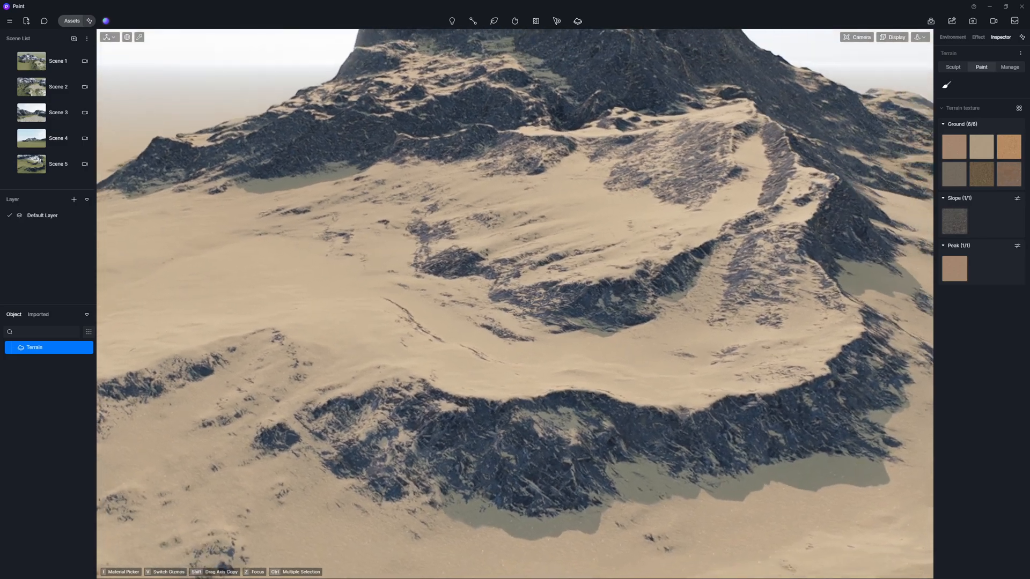
left_click(58, 86)
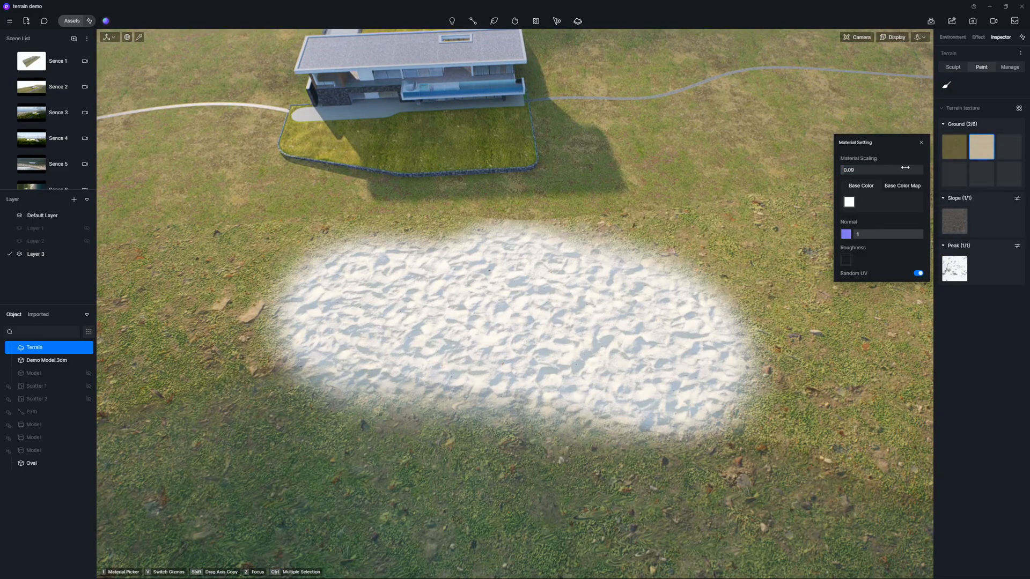
- Lighten the sand base colour to near white and lay a sand beach along the lake shore in Scene 2
left_click(849, 202)
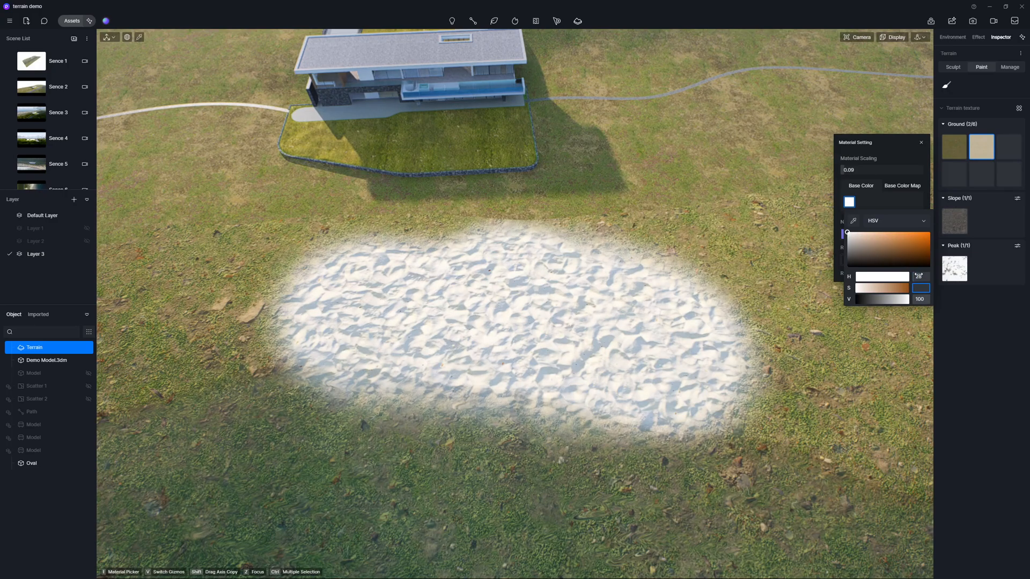
left_click(920, 142)
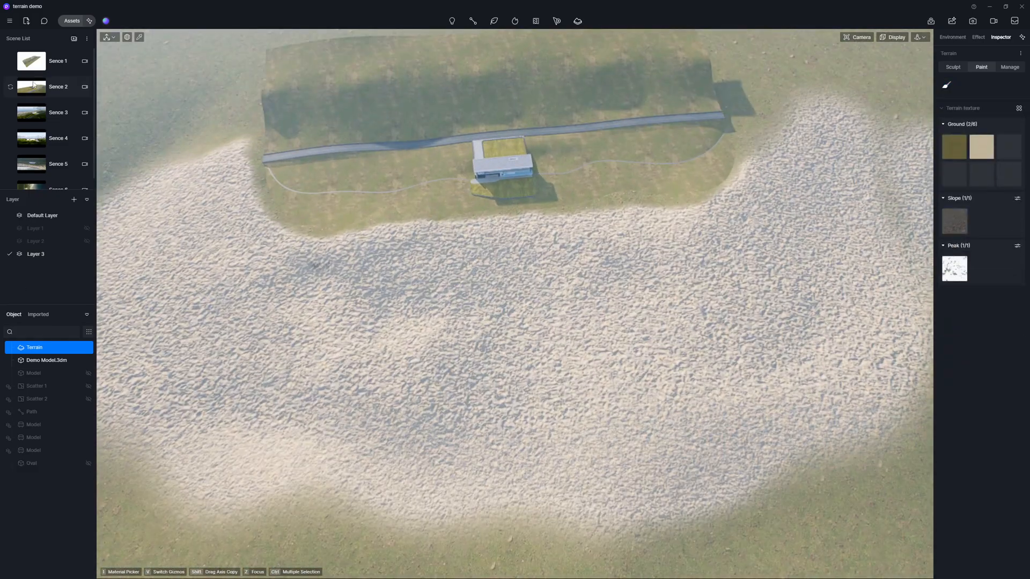
left_click(58, 86)
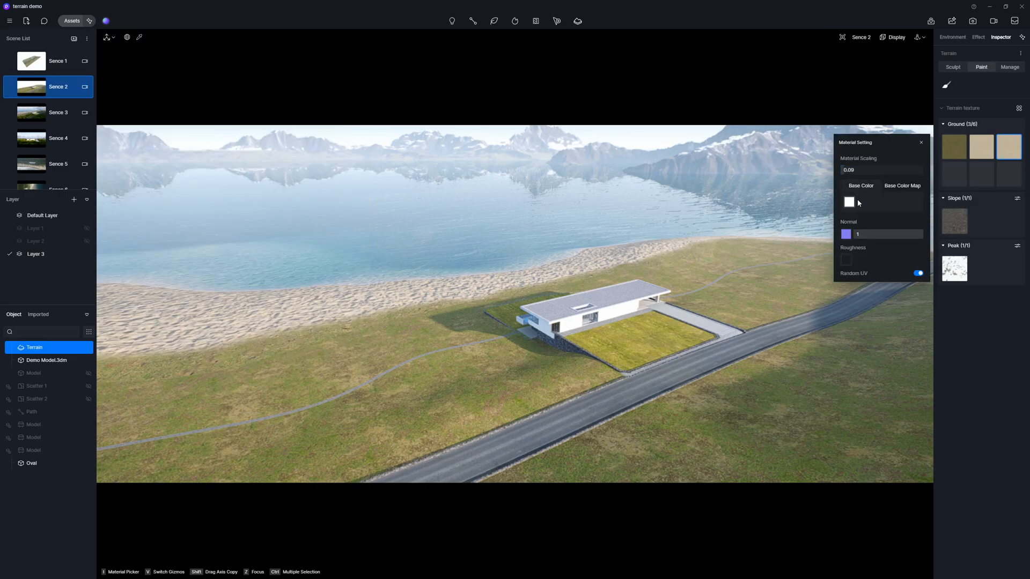
left_click(849, 202)
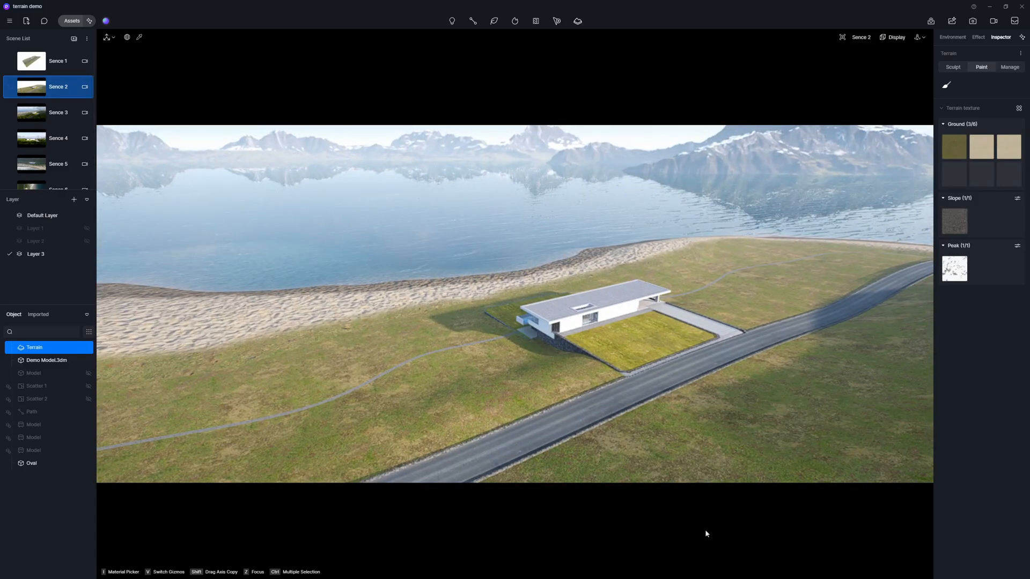
- Show the hidden palm and tree layers, then bring up the Scene 2 image render settings
left_click(978, 37)
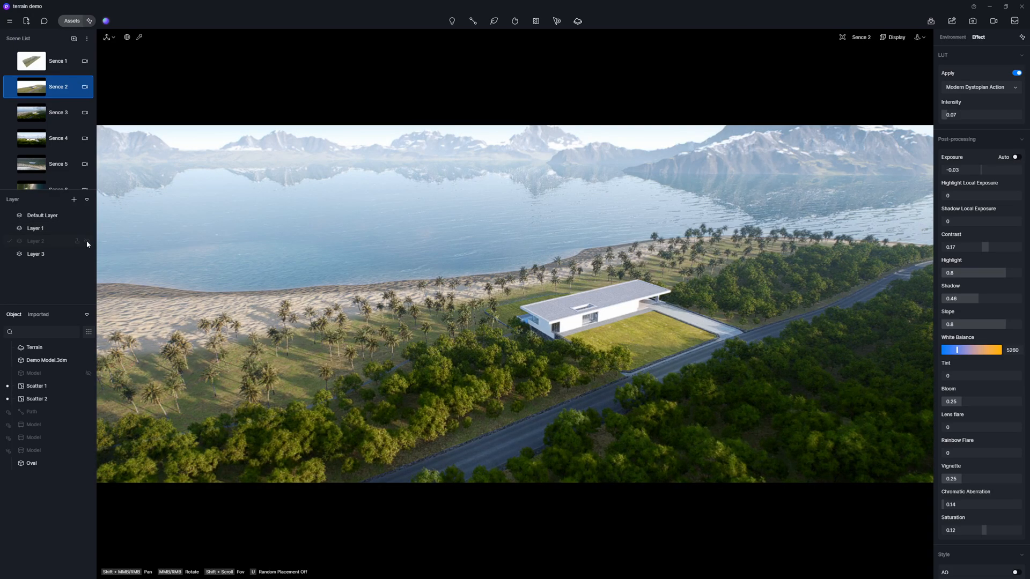
left_click(86, 241)
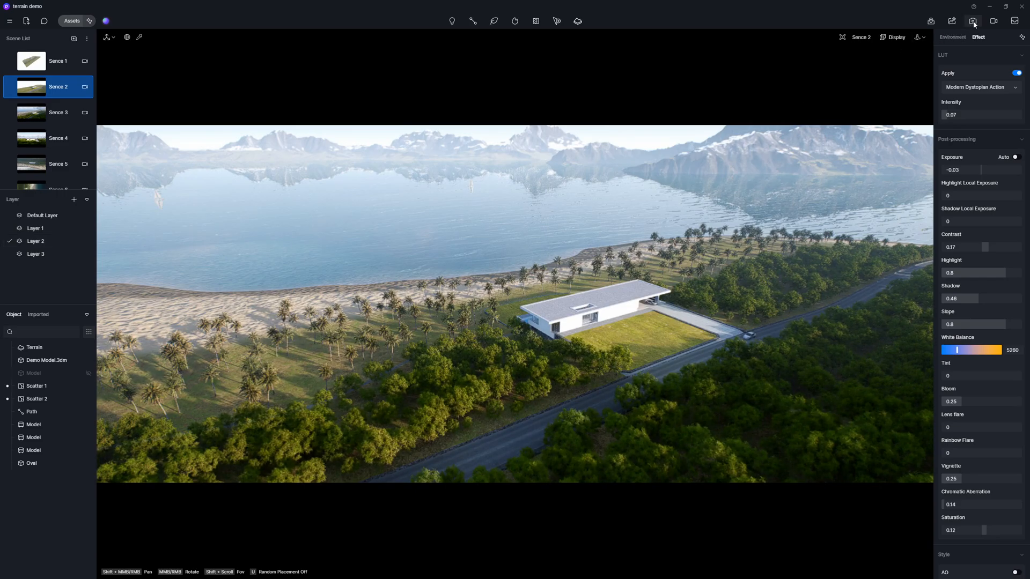
left_click(973, 21)
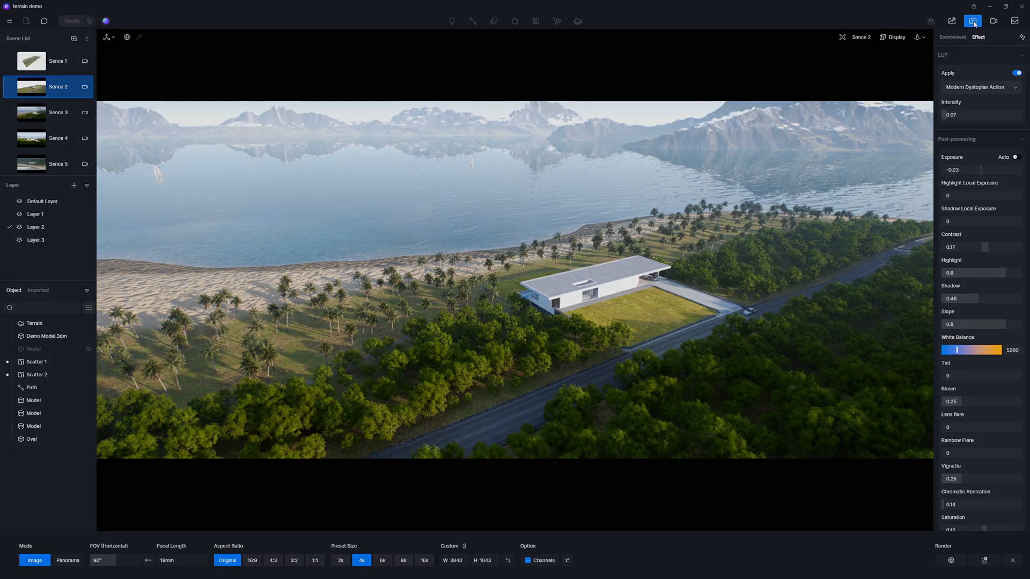